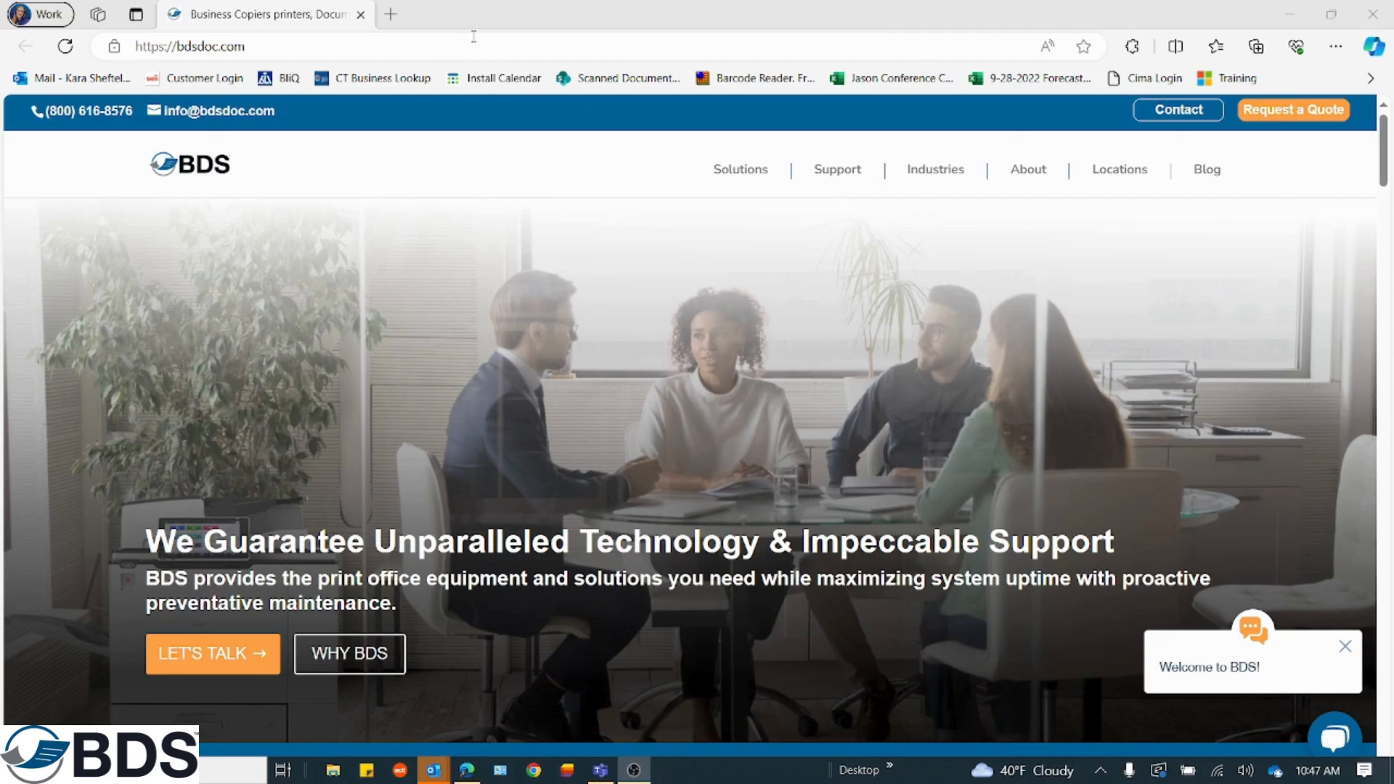
Step: Load the copier's web interface at 192.168.0.10 in Edge
click(188, 46)
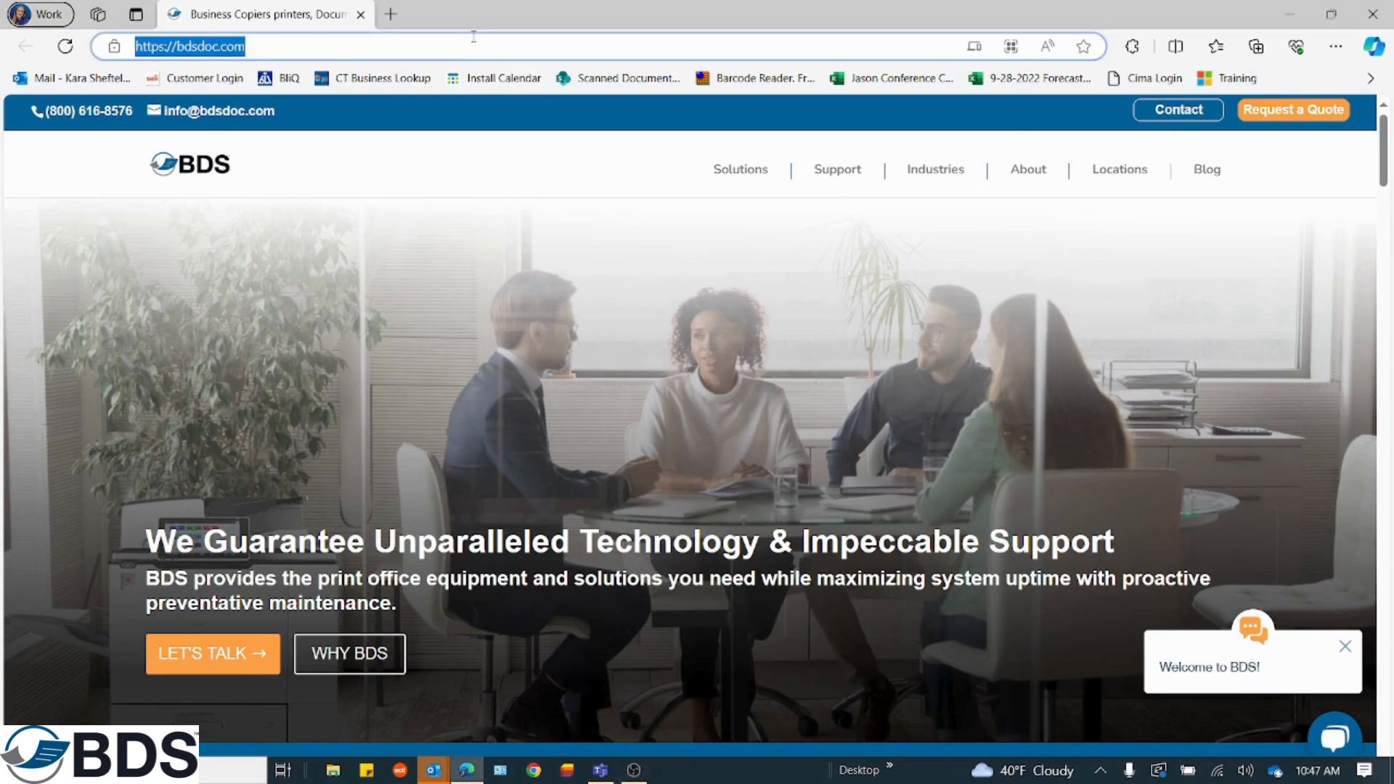
text(192.168.1.173)
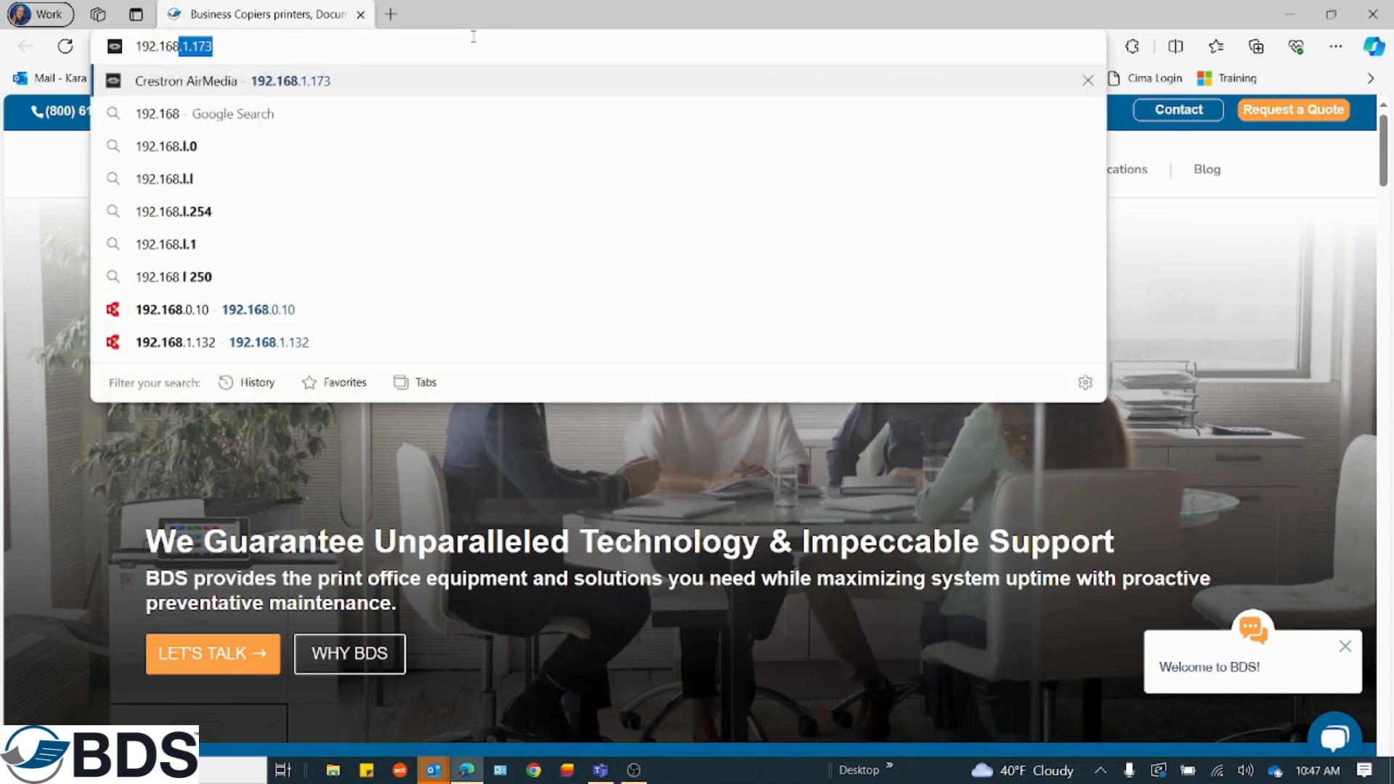
click(172, 309)
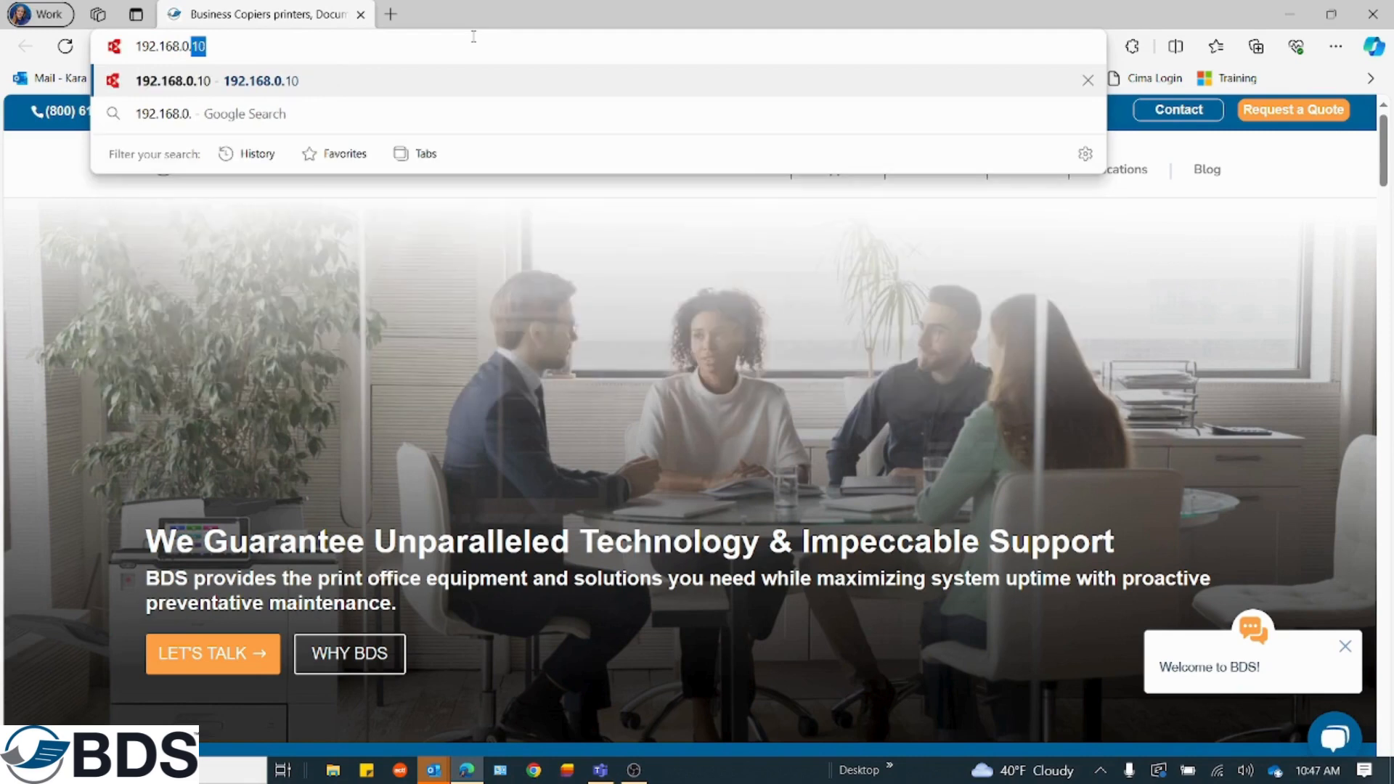
key(Enter)
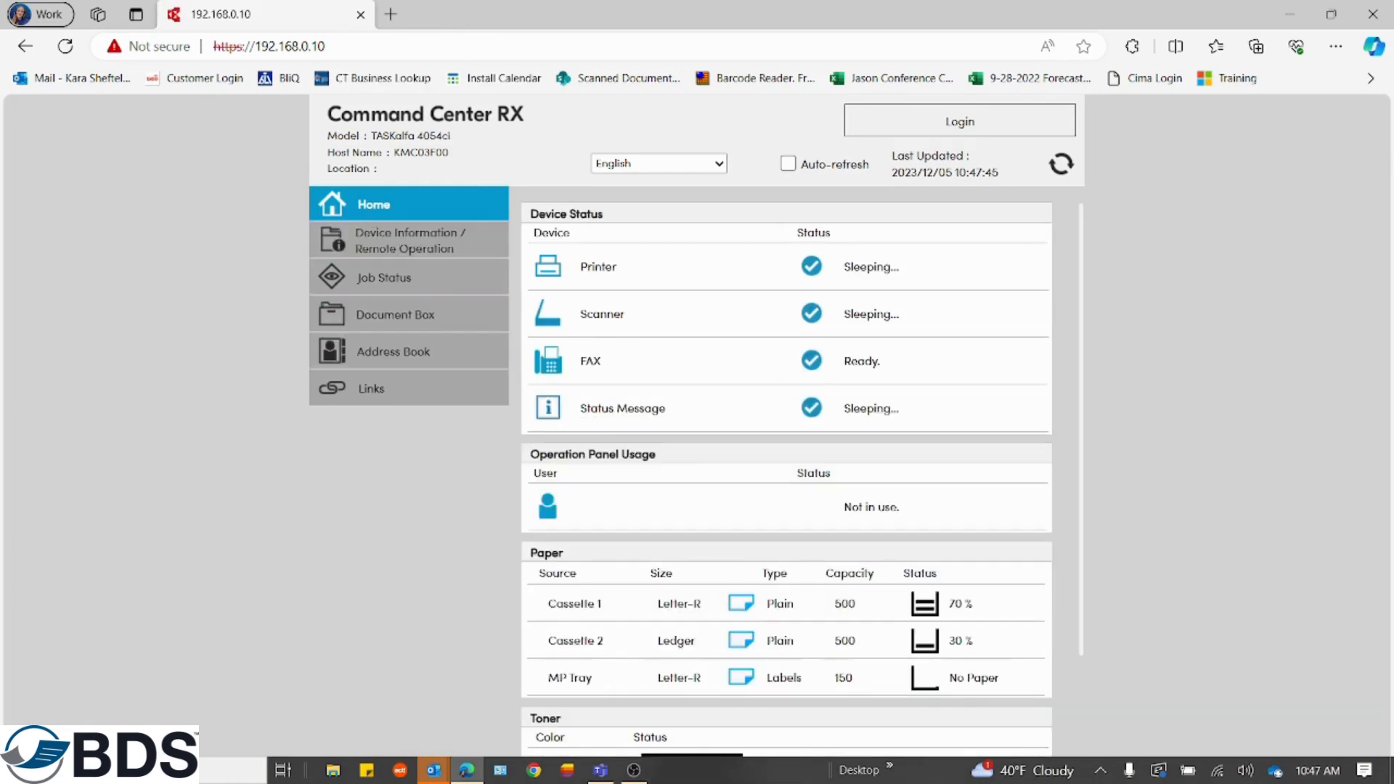
Step: Log into Command Center RX with the Admin user name and password
click(960, 120)
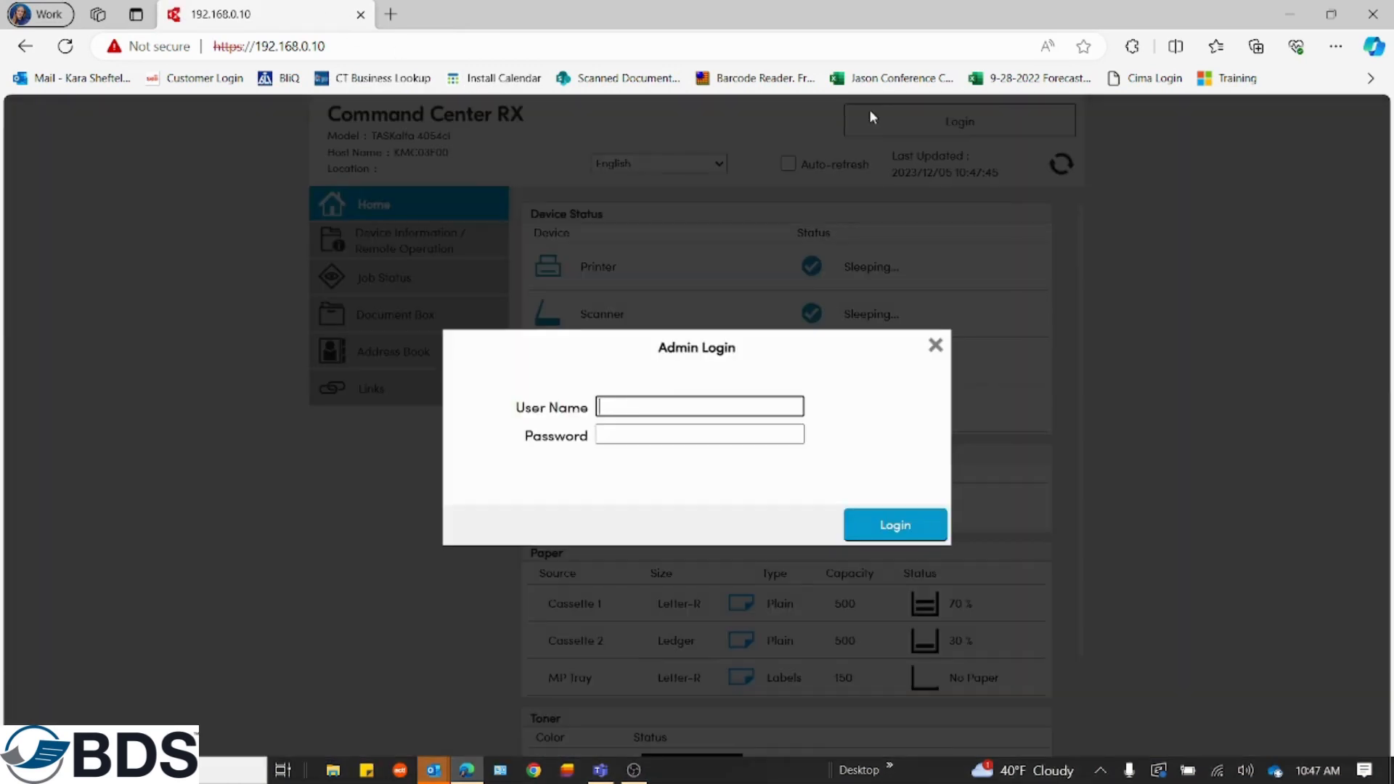
text(A)
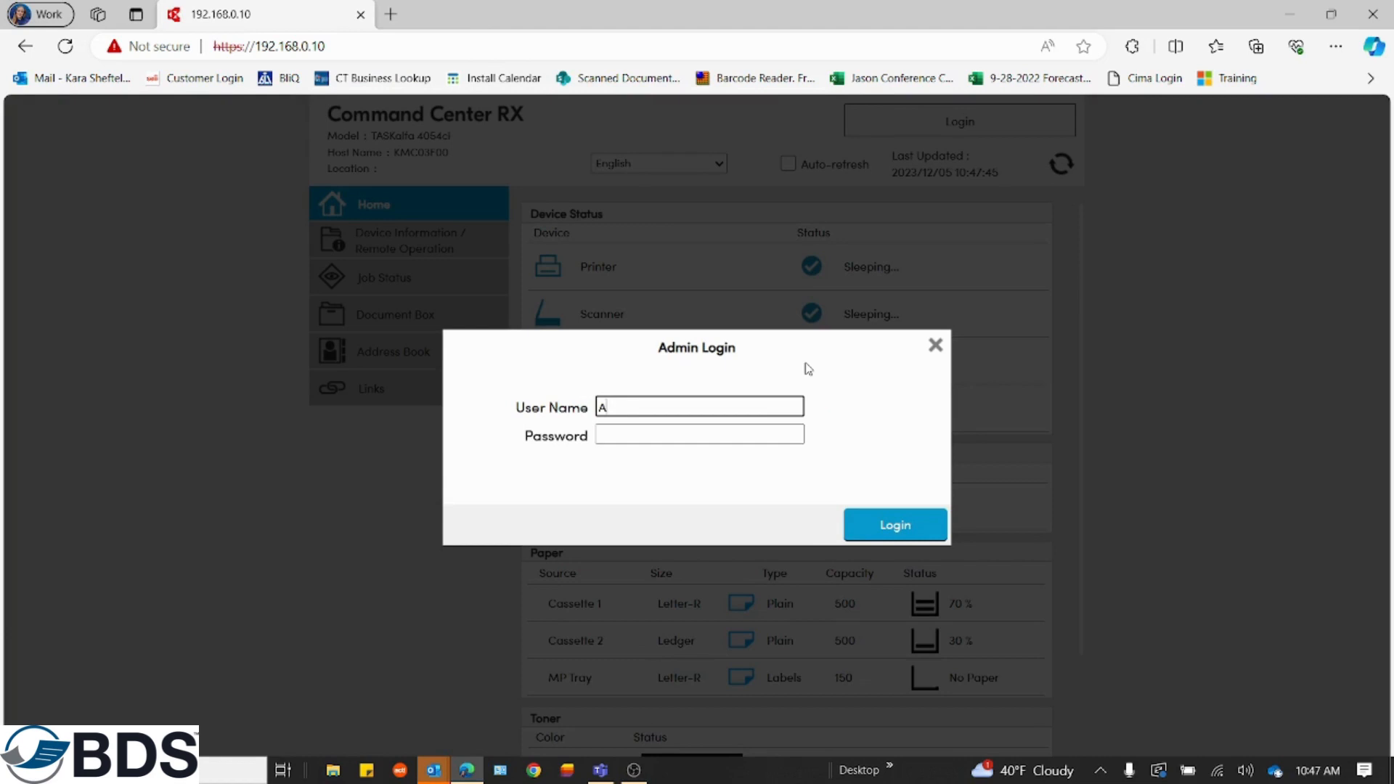
text(dmin)
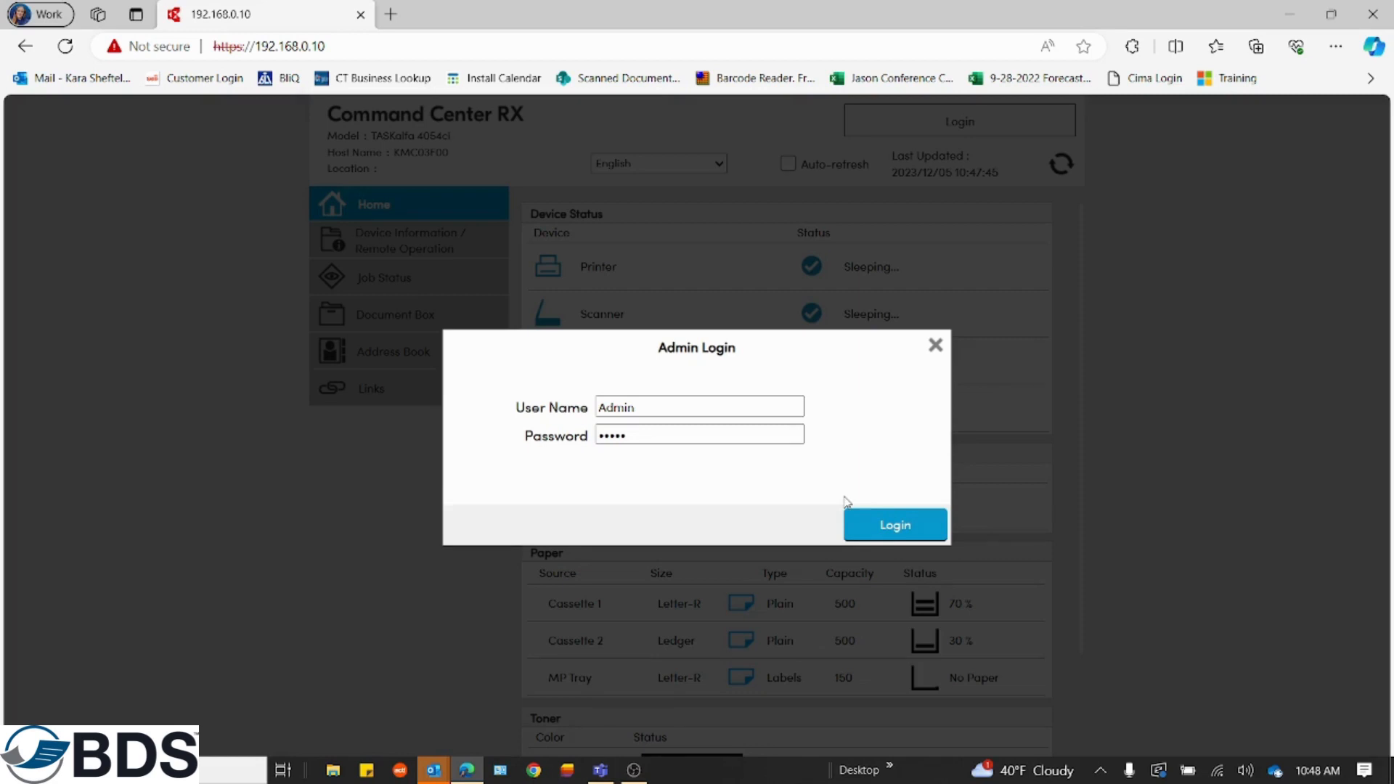
click(894, 525)
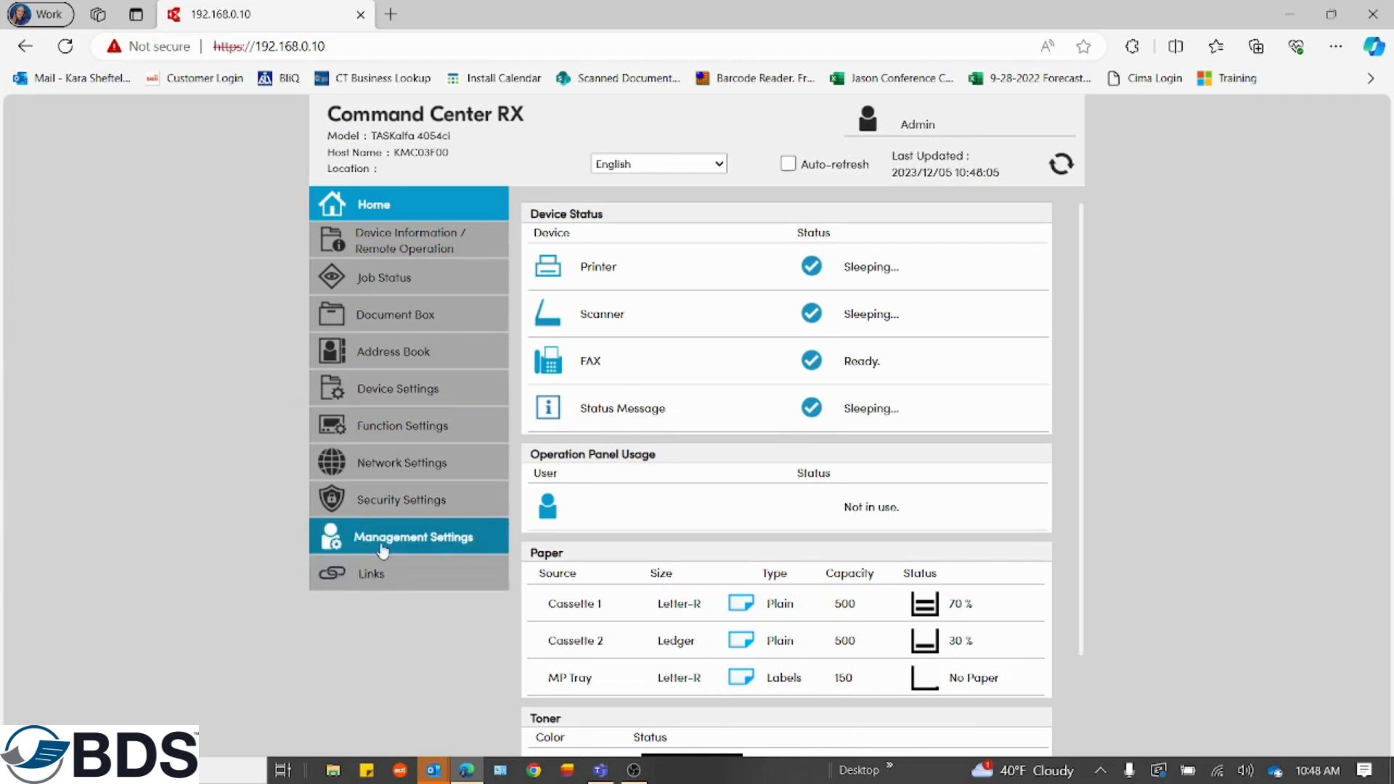
Step: Turn Remote Operation On under Management Settings and submit it
click(413, 536)
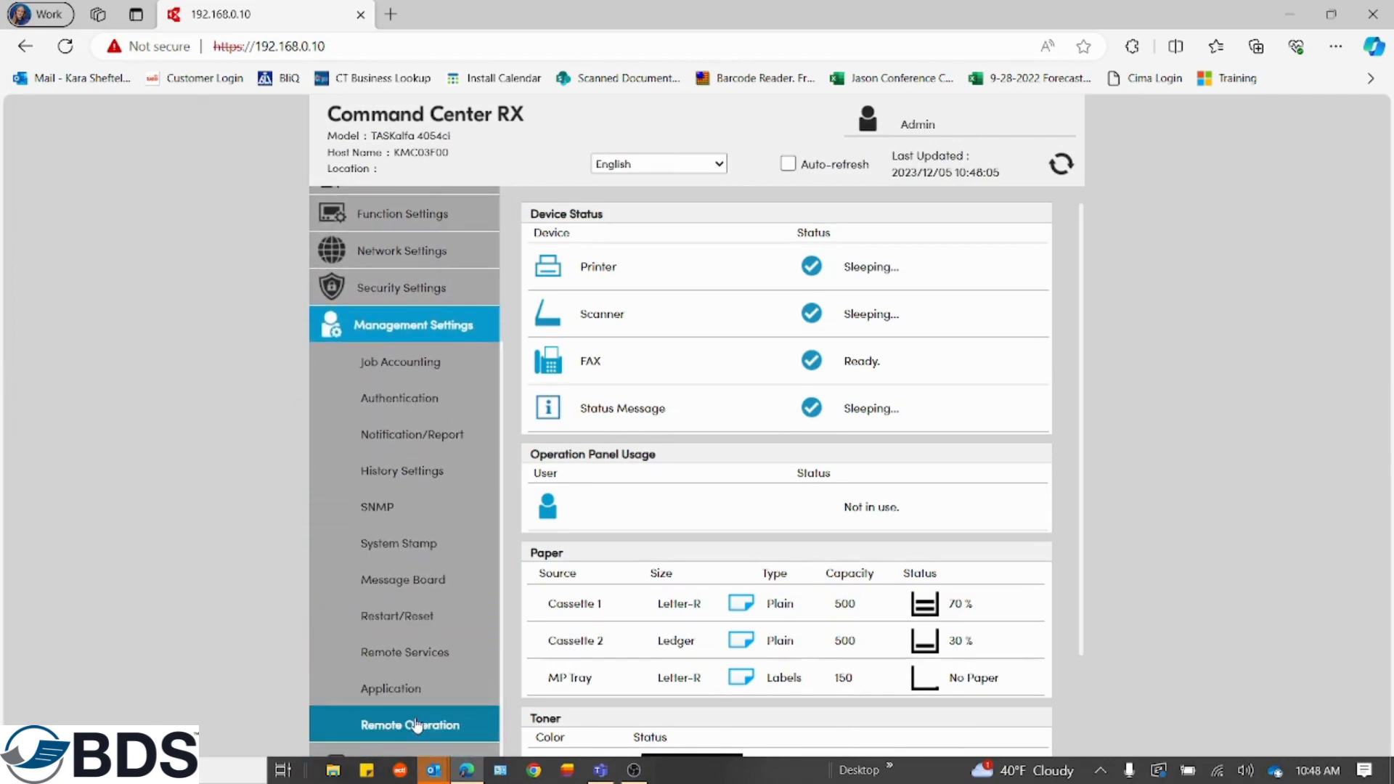
click(411, 725)
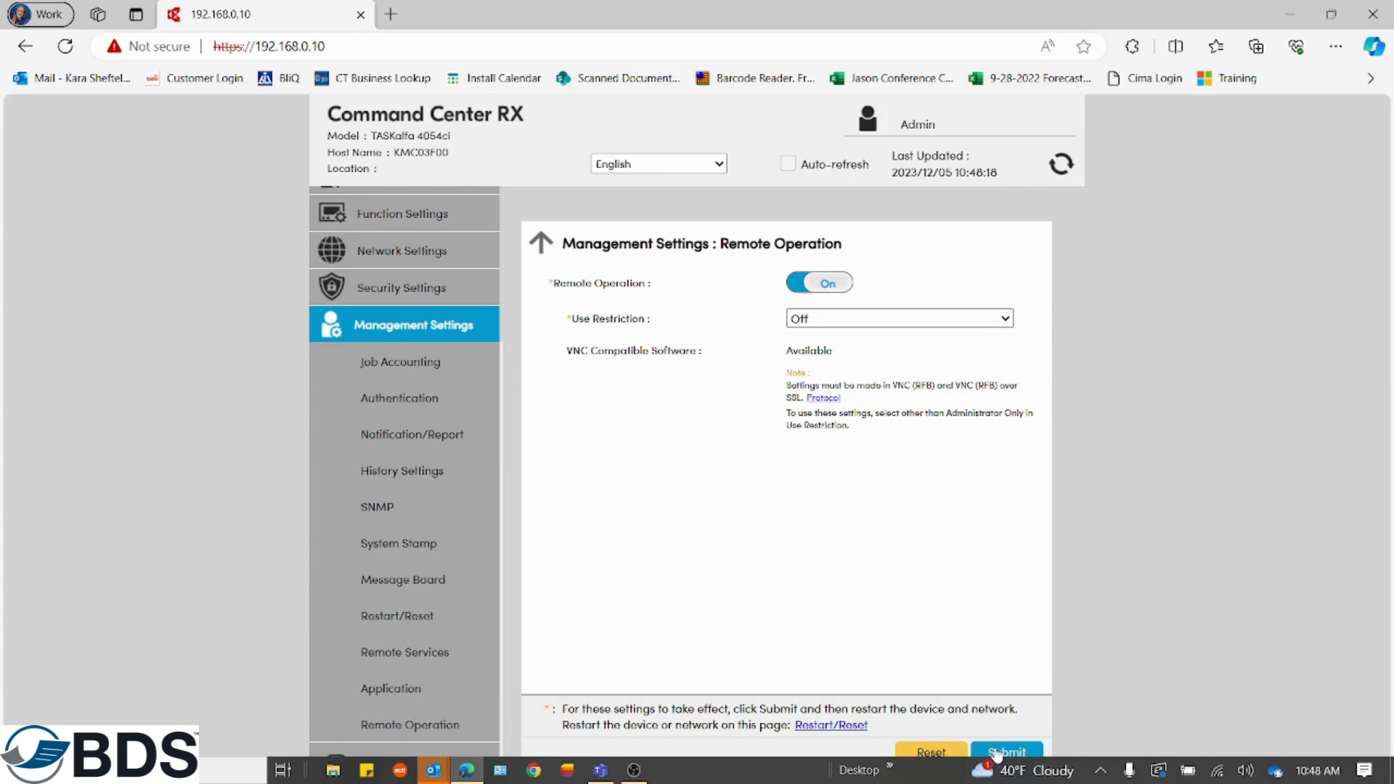
click(1007, 751)
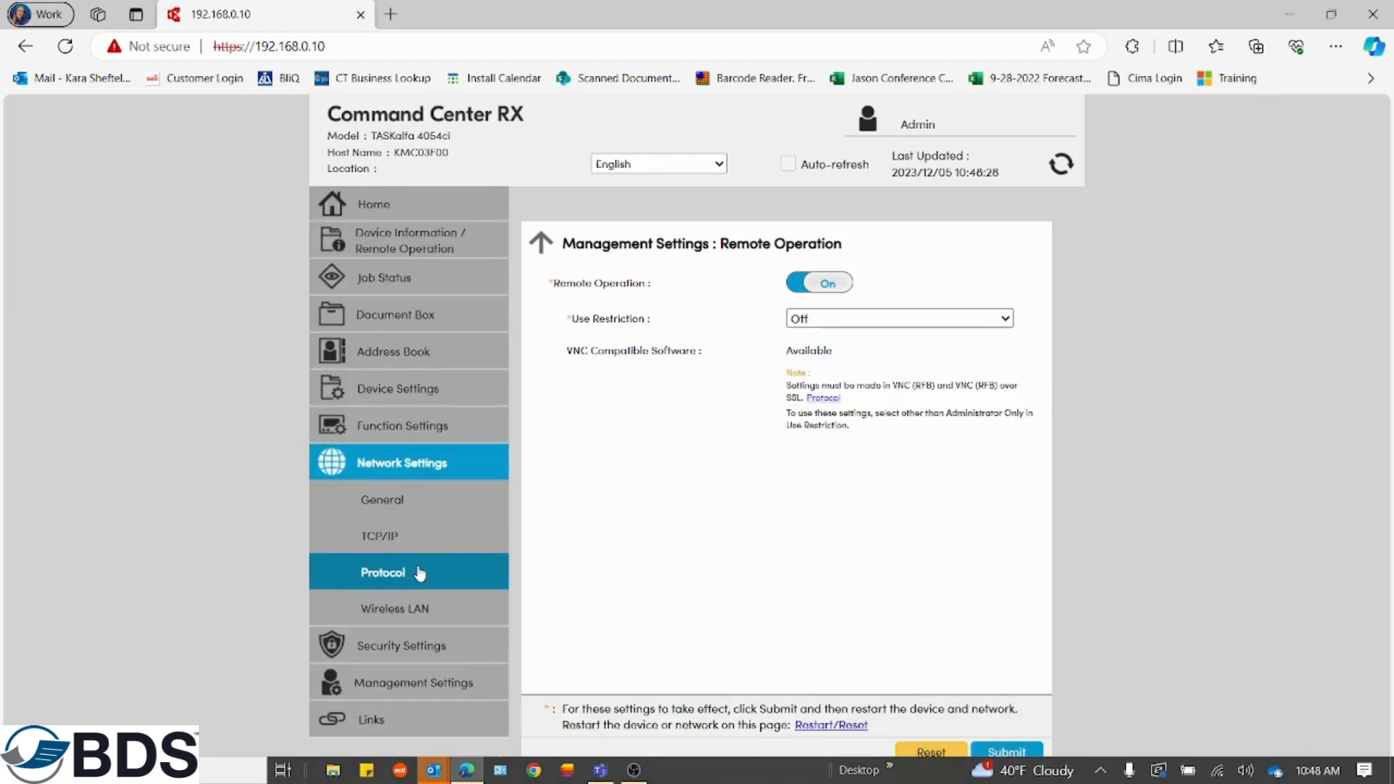
Step: Enable VNC (RFB) and VNC over SSL on port 9062 on the Protocol page
click(383, 572)
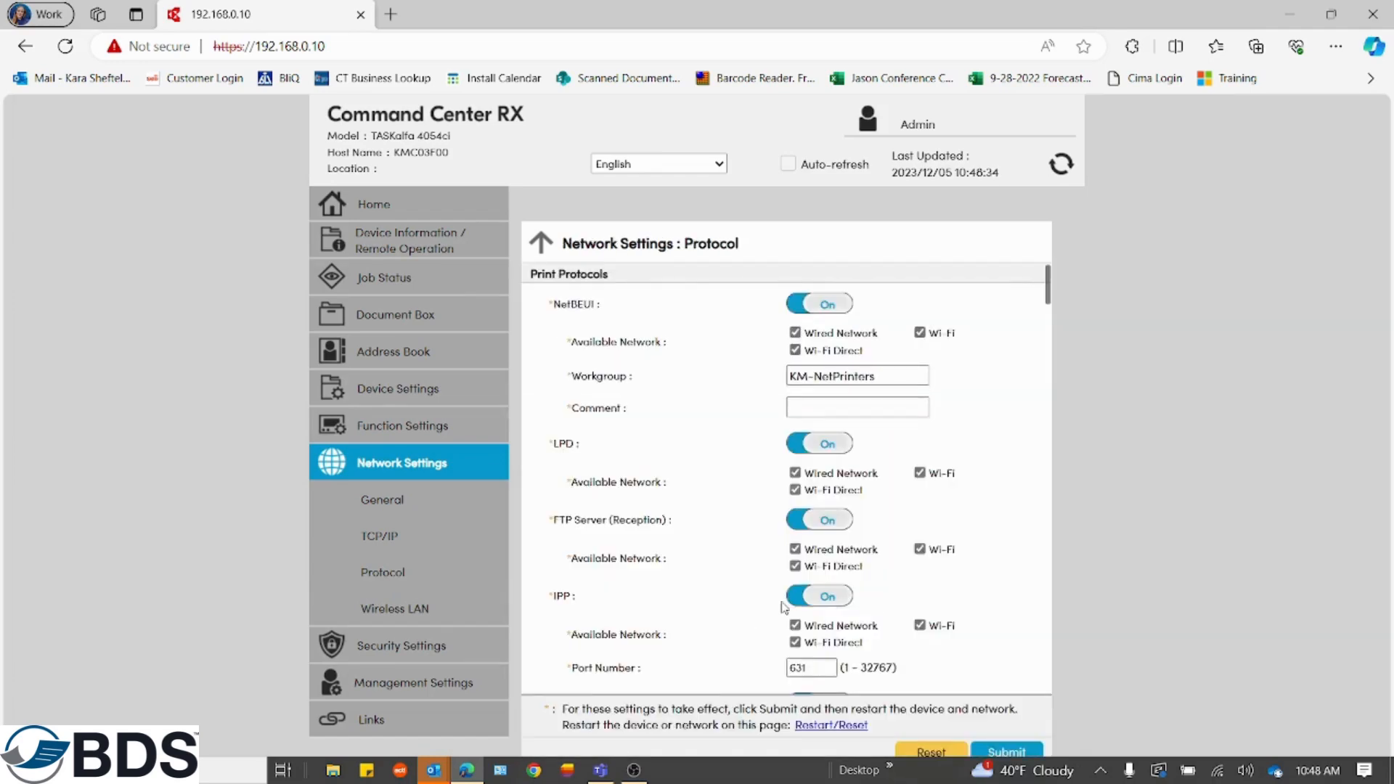
scroll(down, 3)
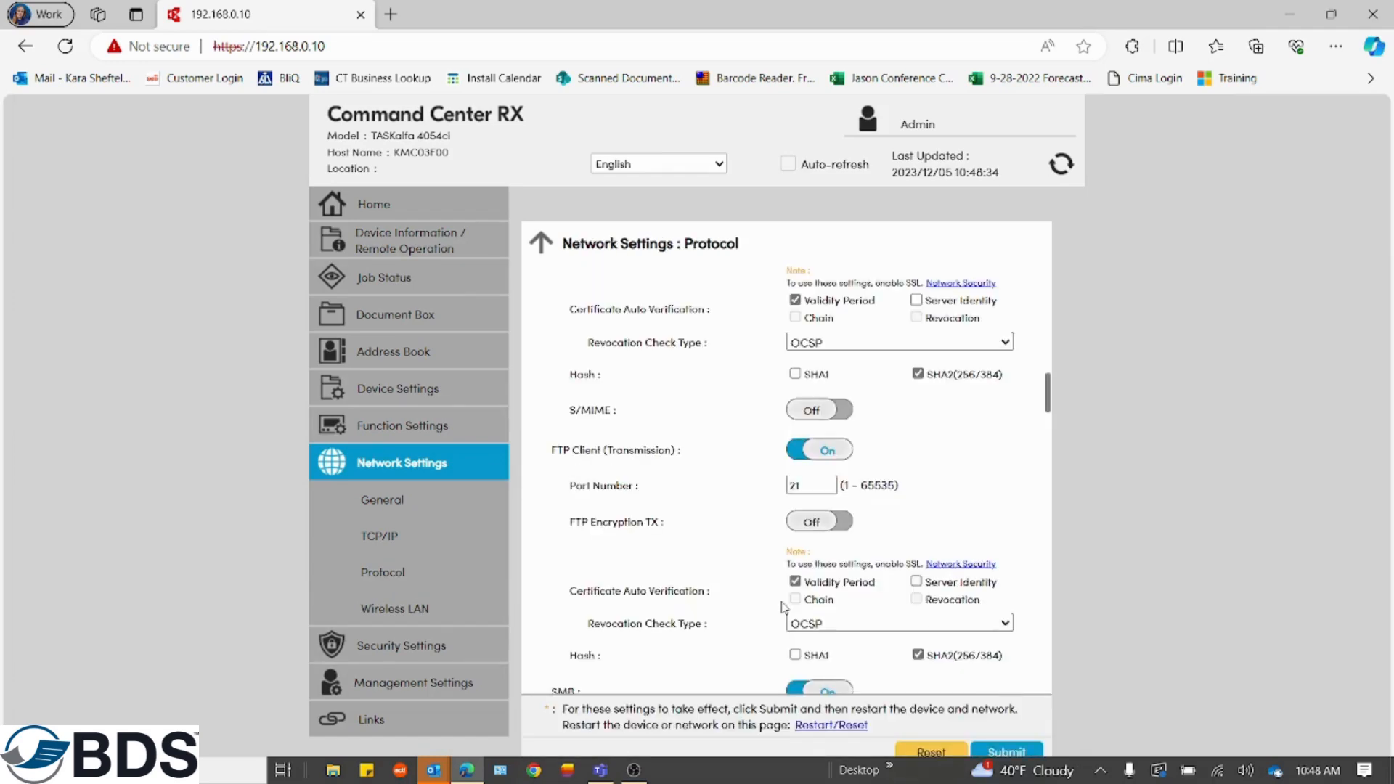
scroll(down, 3)
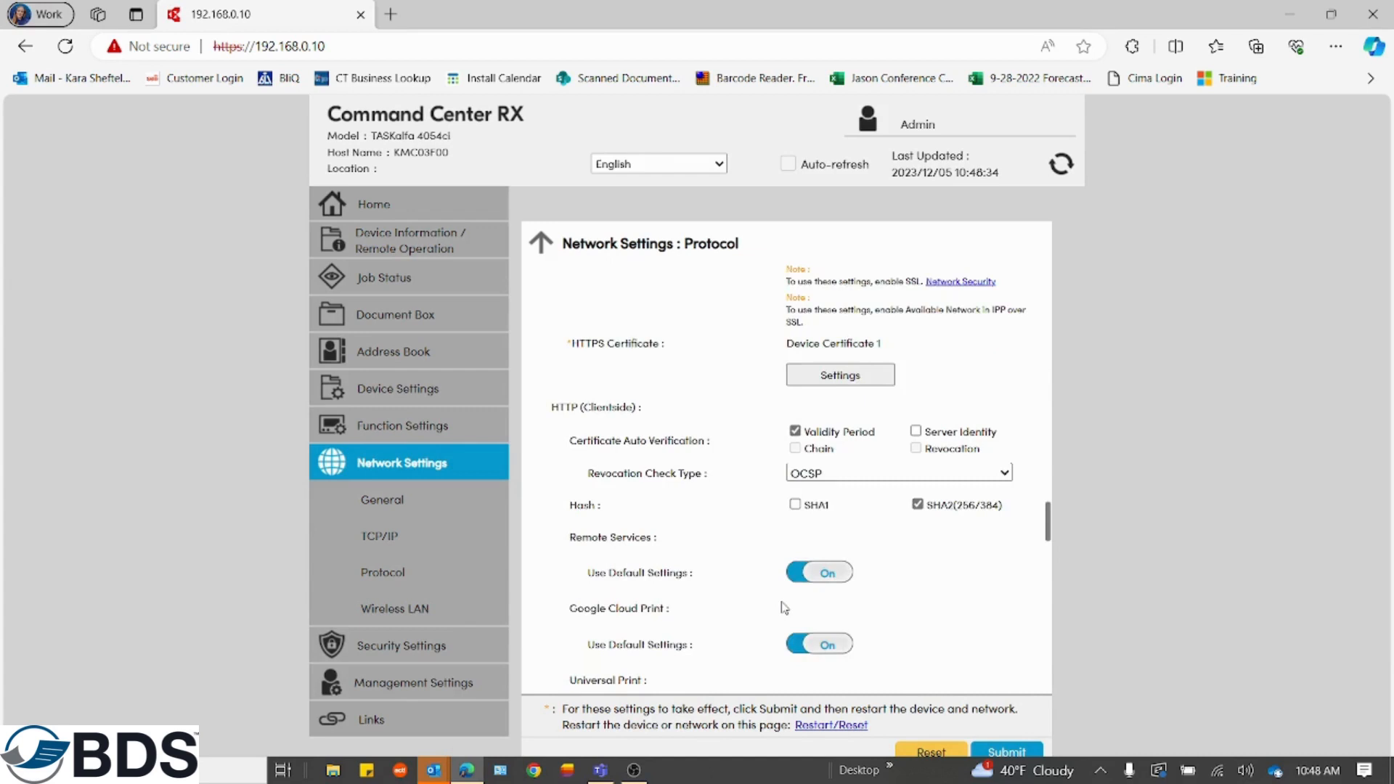
scroll(down, 3)
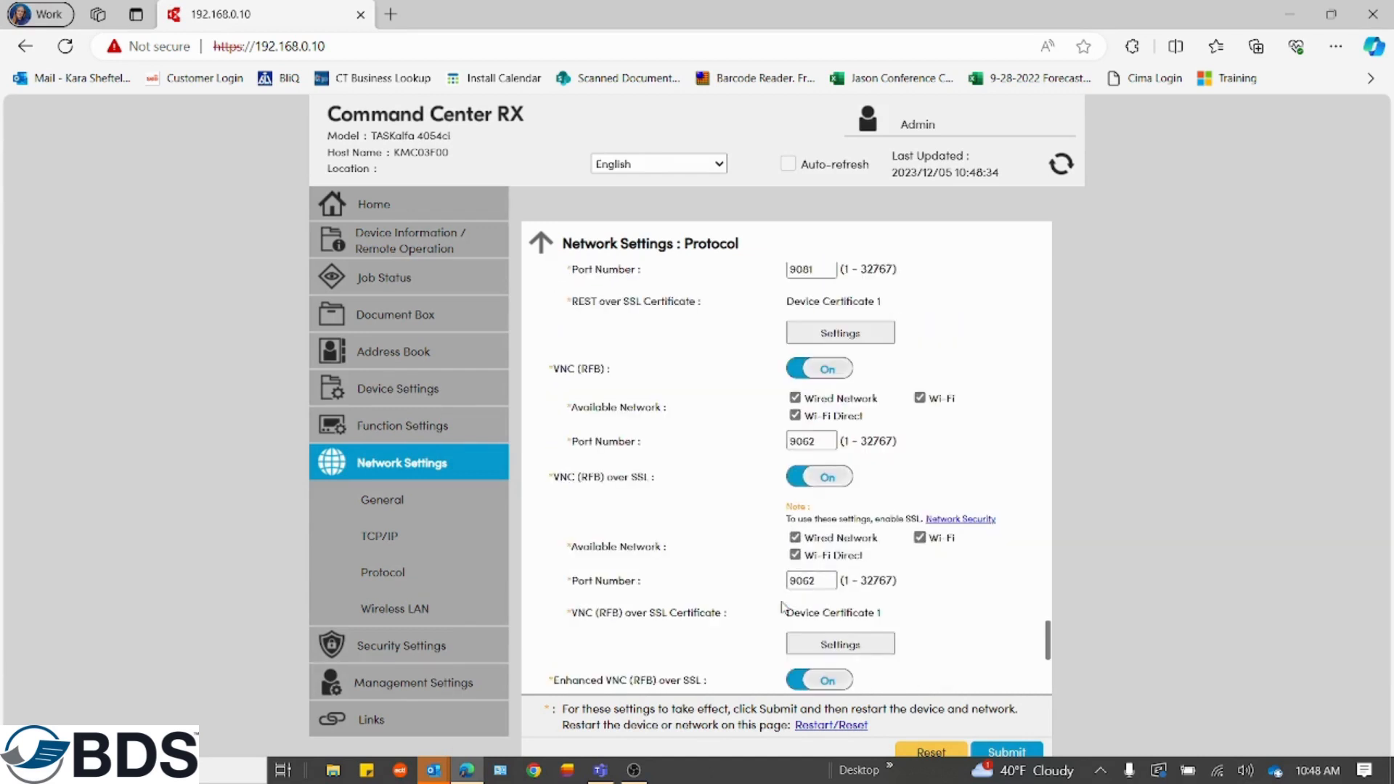
mouse_move(670, 480)
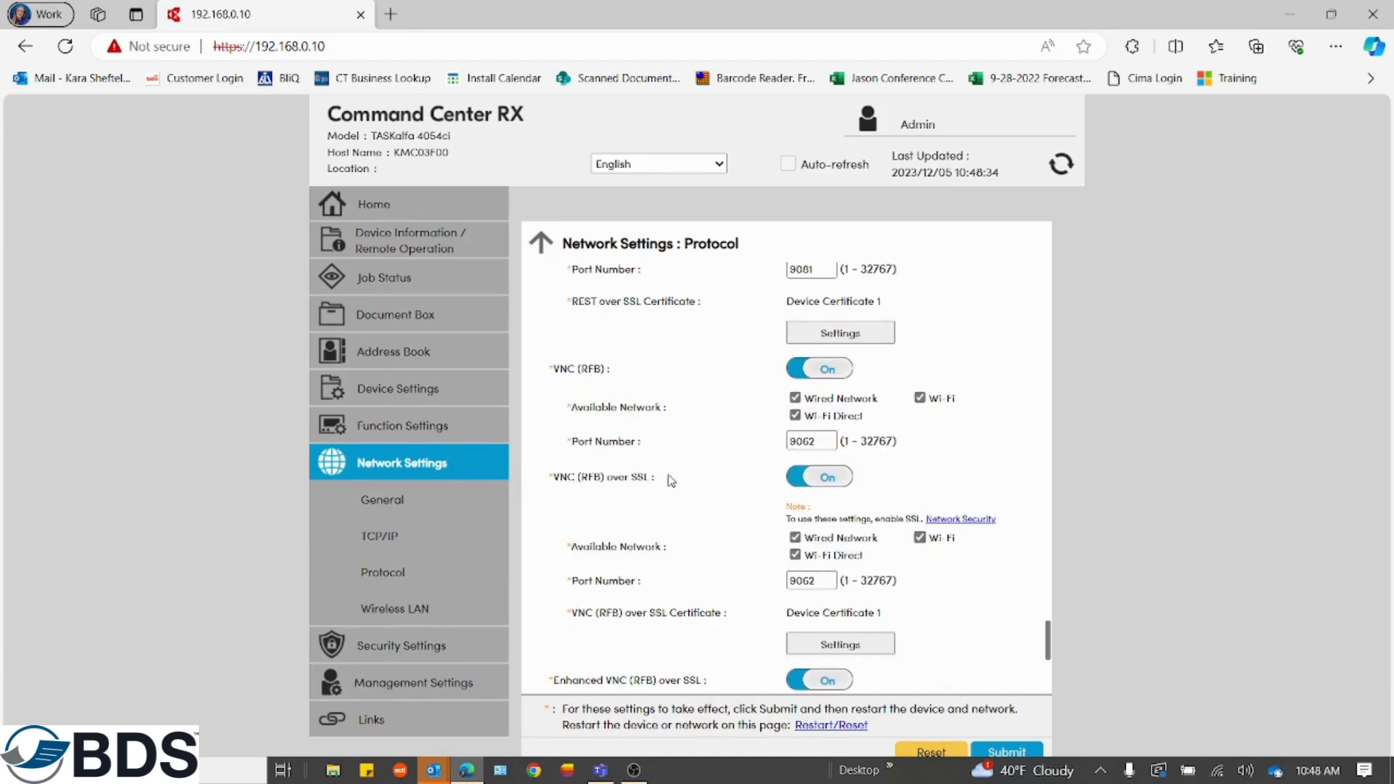
mouse_move(638, 371)
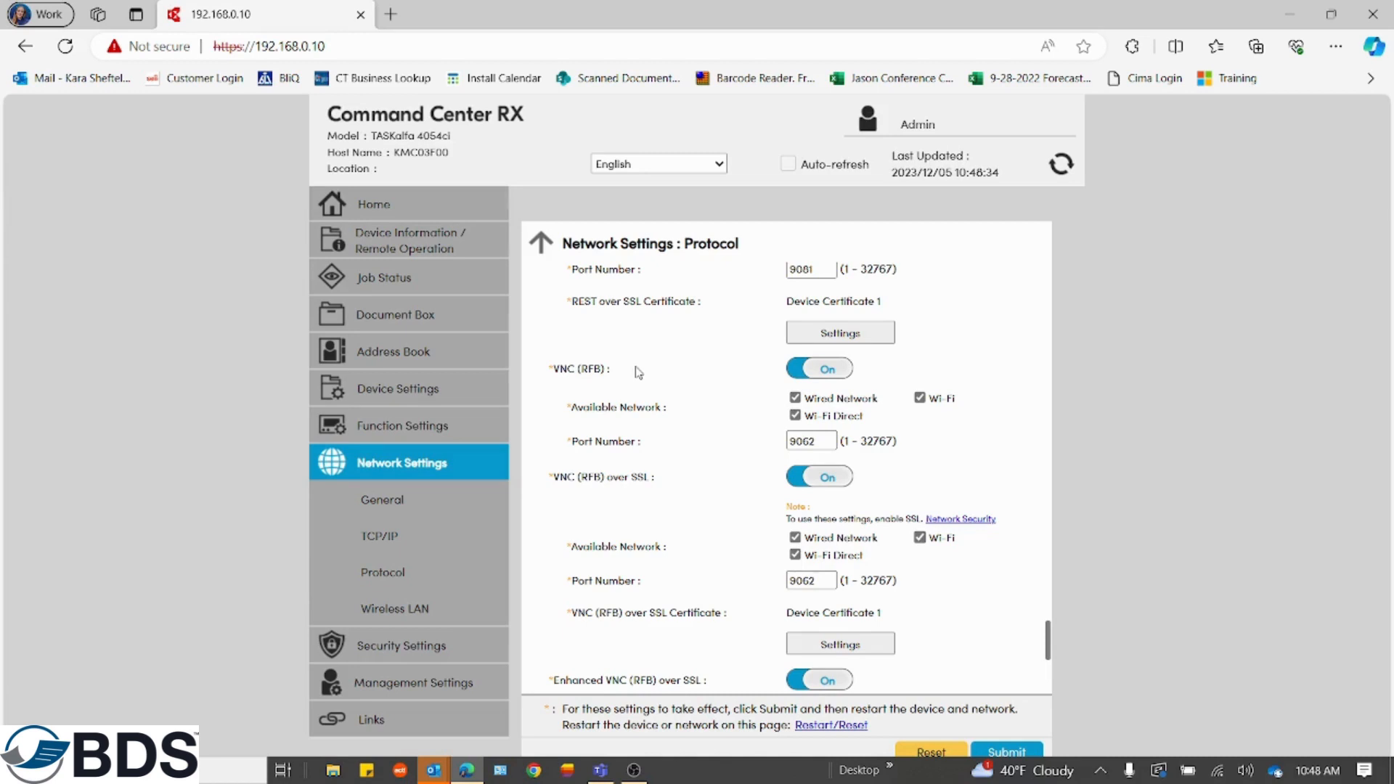
mouse_move(829, 455)
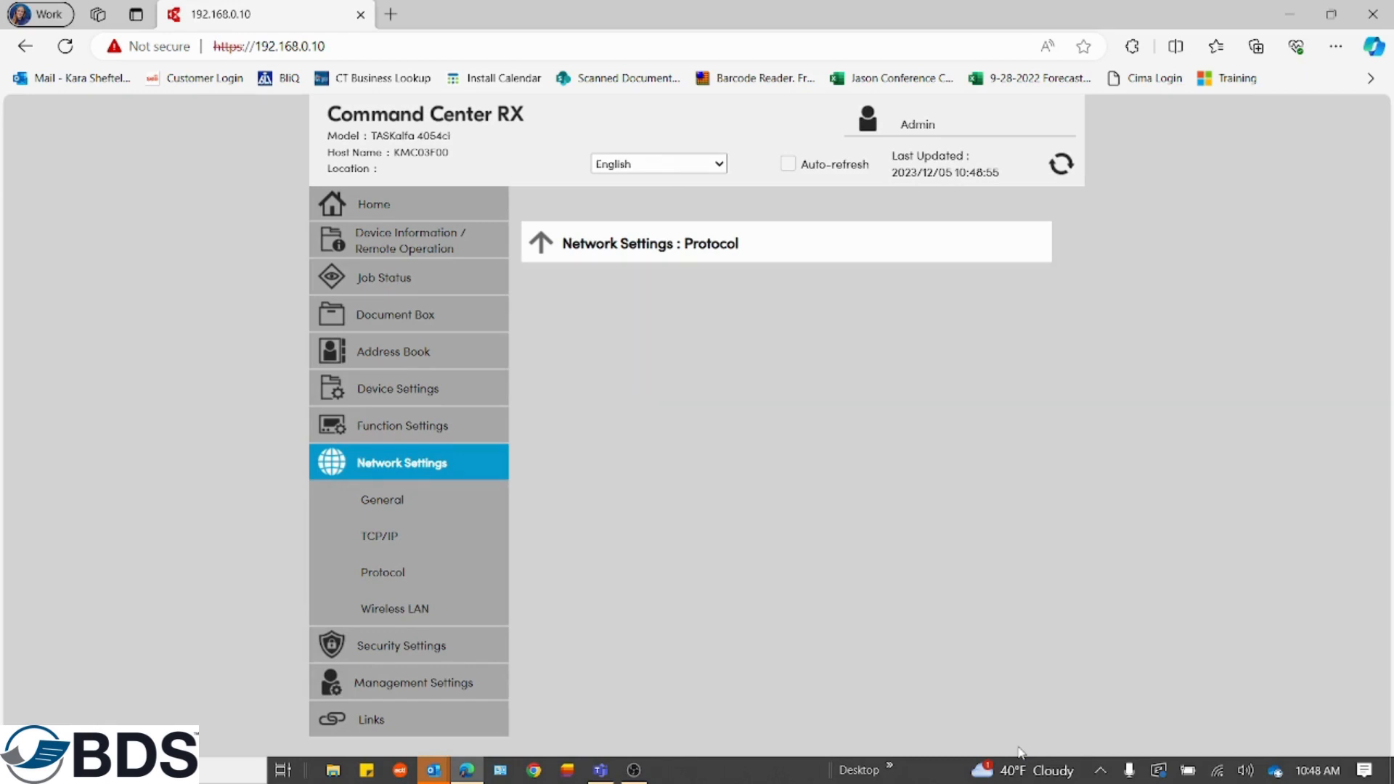
click(382, 572)
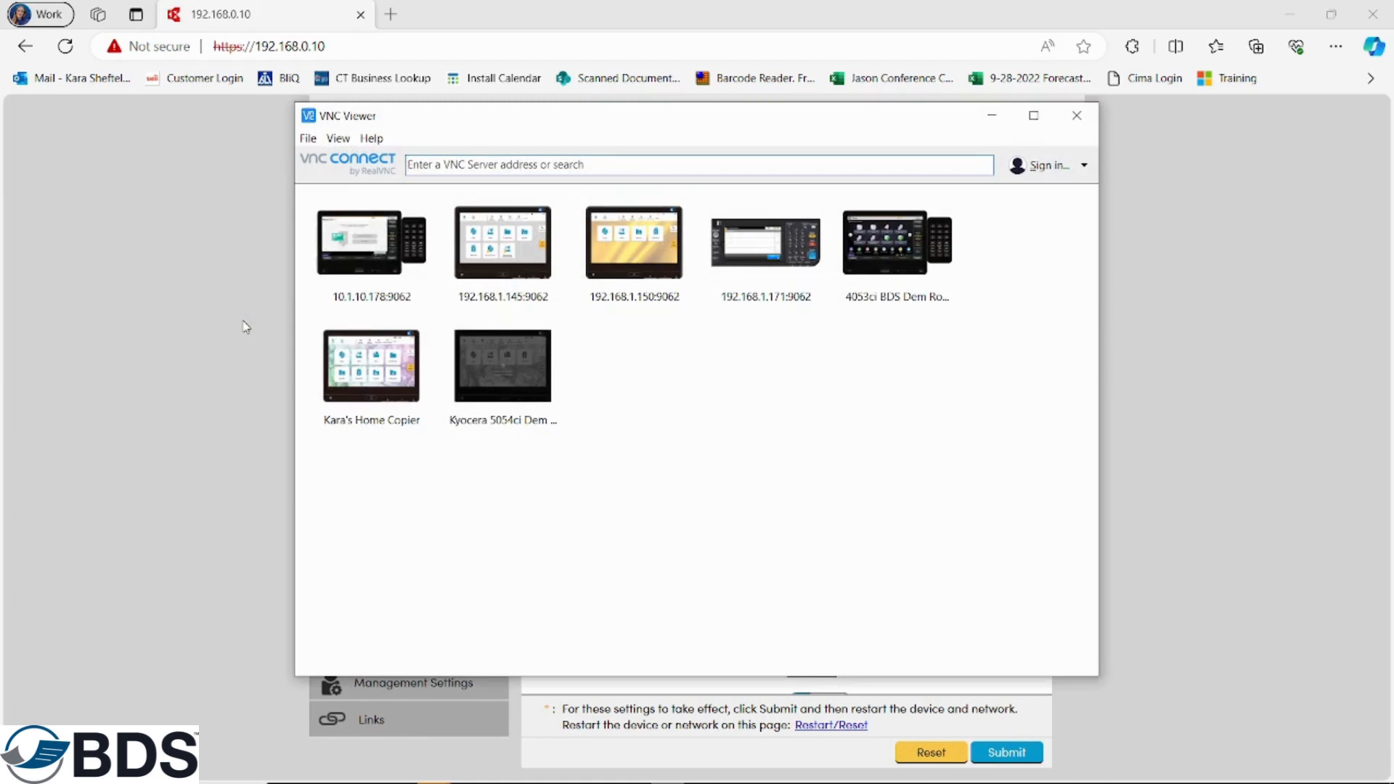
Step: Delete the Kara's Home Copier connection and confirm with Yes
right_click(371, 366)
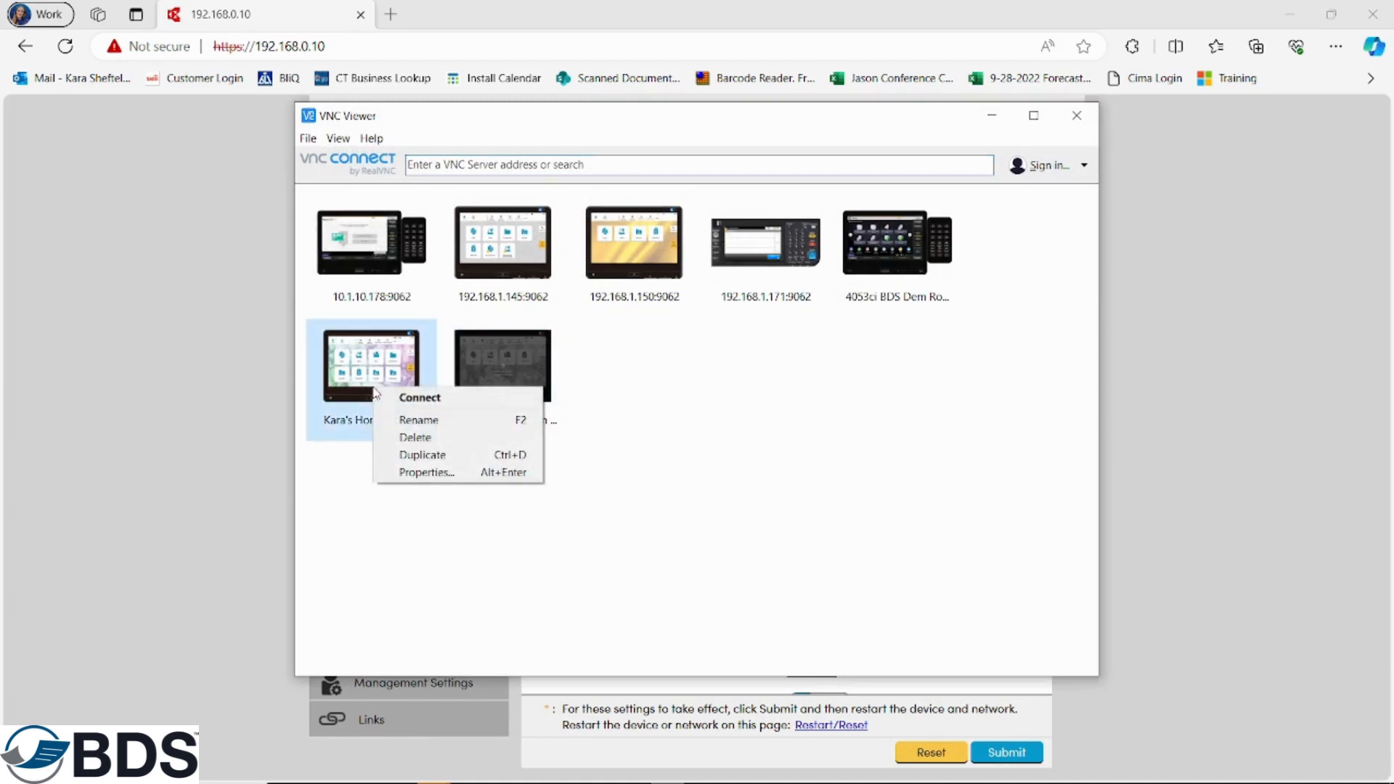
click(415, 438)
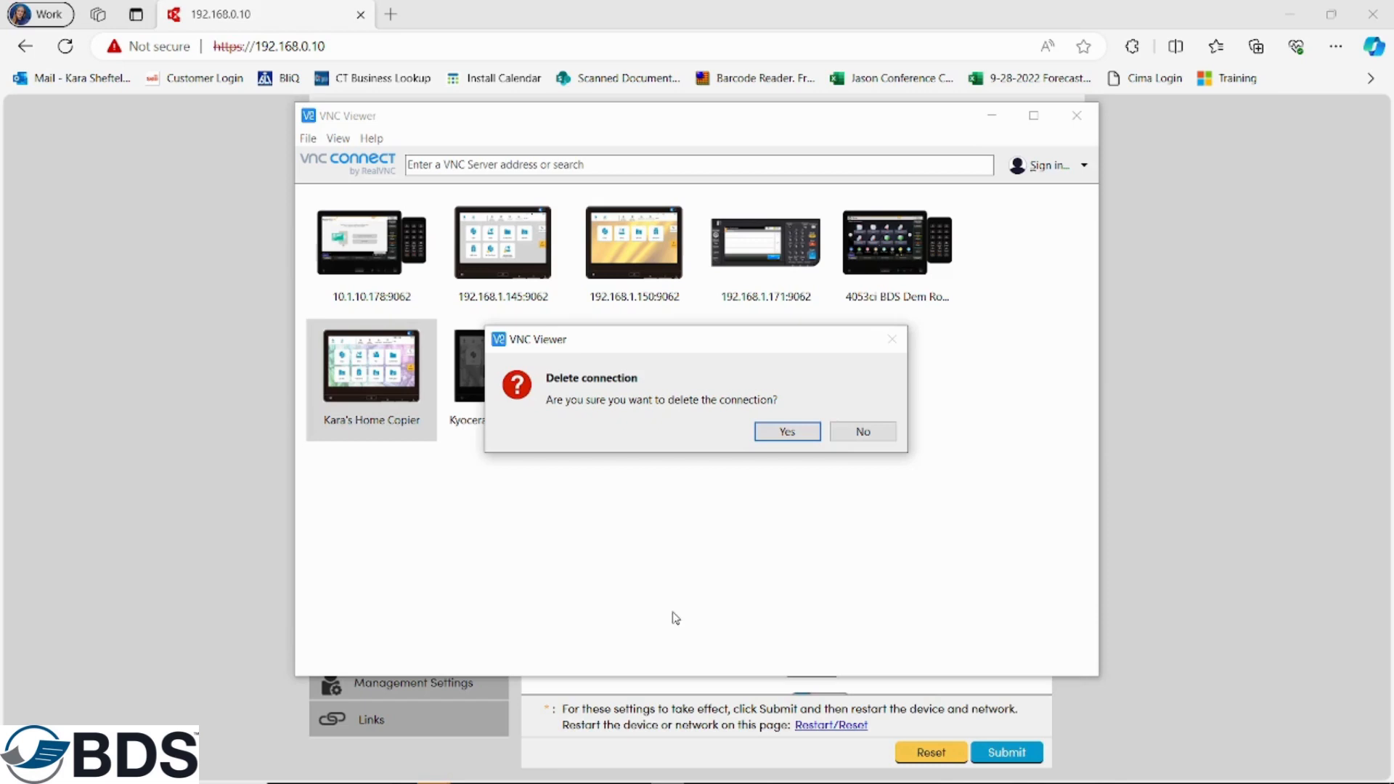
click(787, 432)
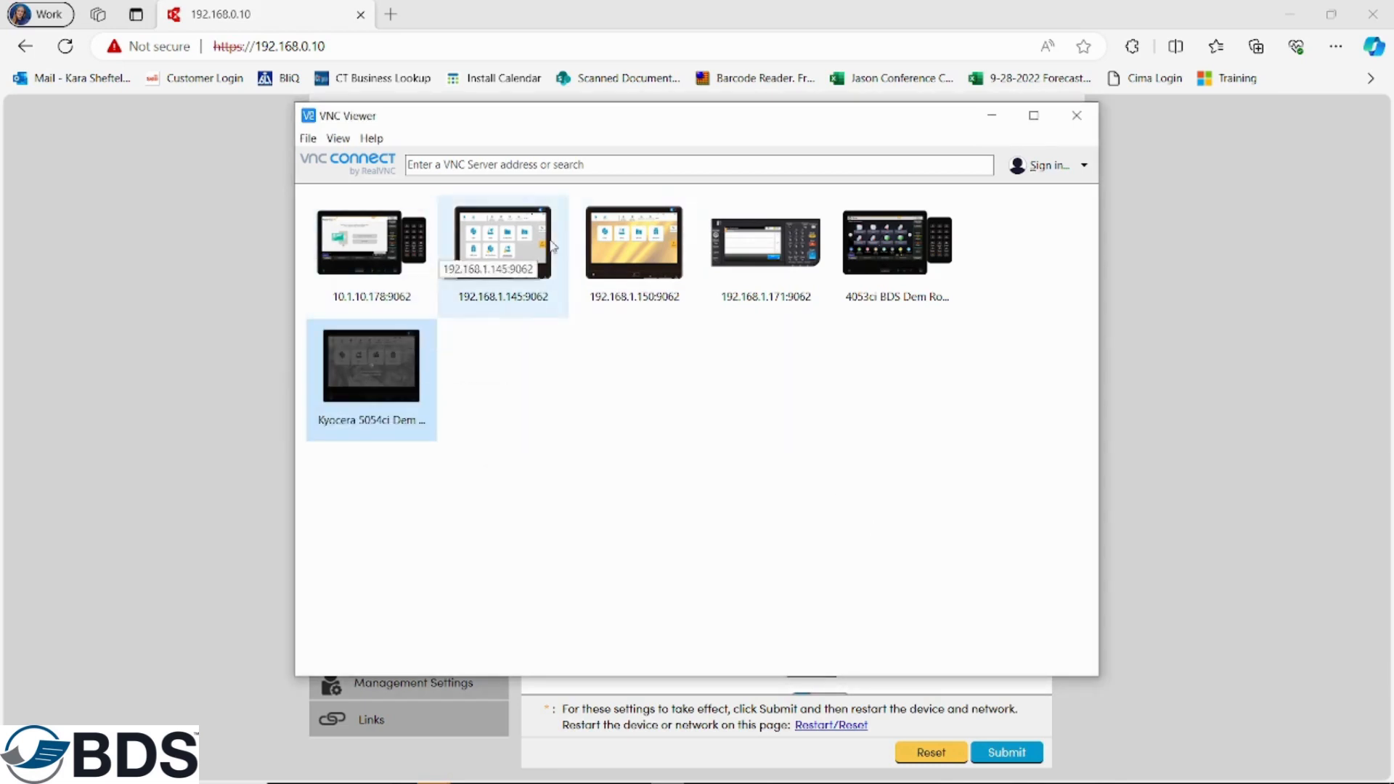
mouse_move(791, 381)
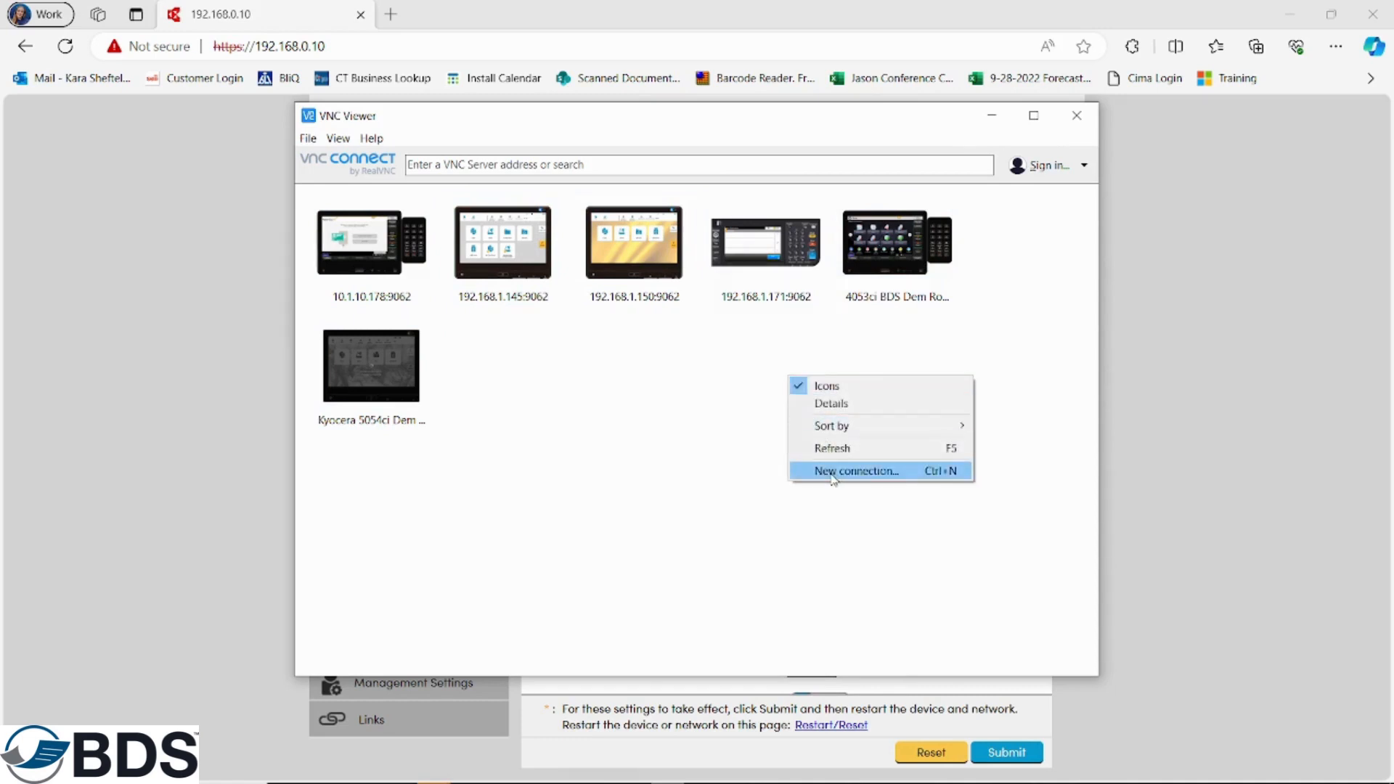
Step: Create a VNC connection 'Kara Home Kyocera' to 192.168.0.10:9062
click(857, 470)
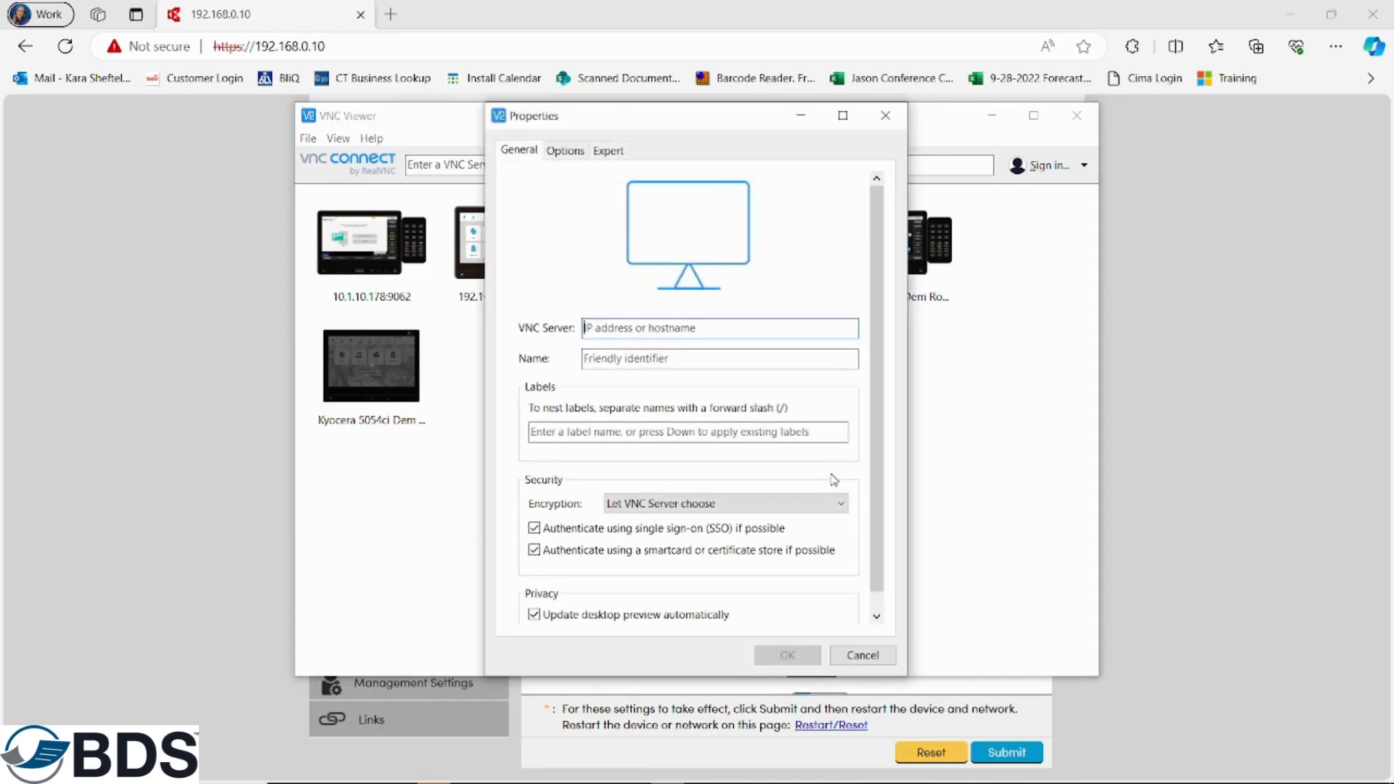
text(192.168.0.10:9062)
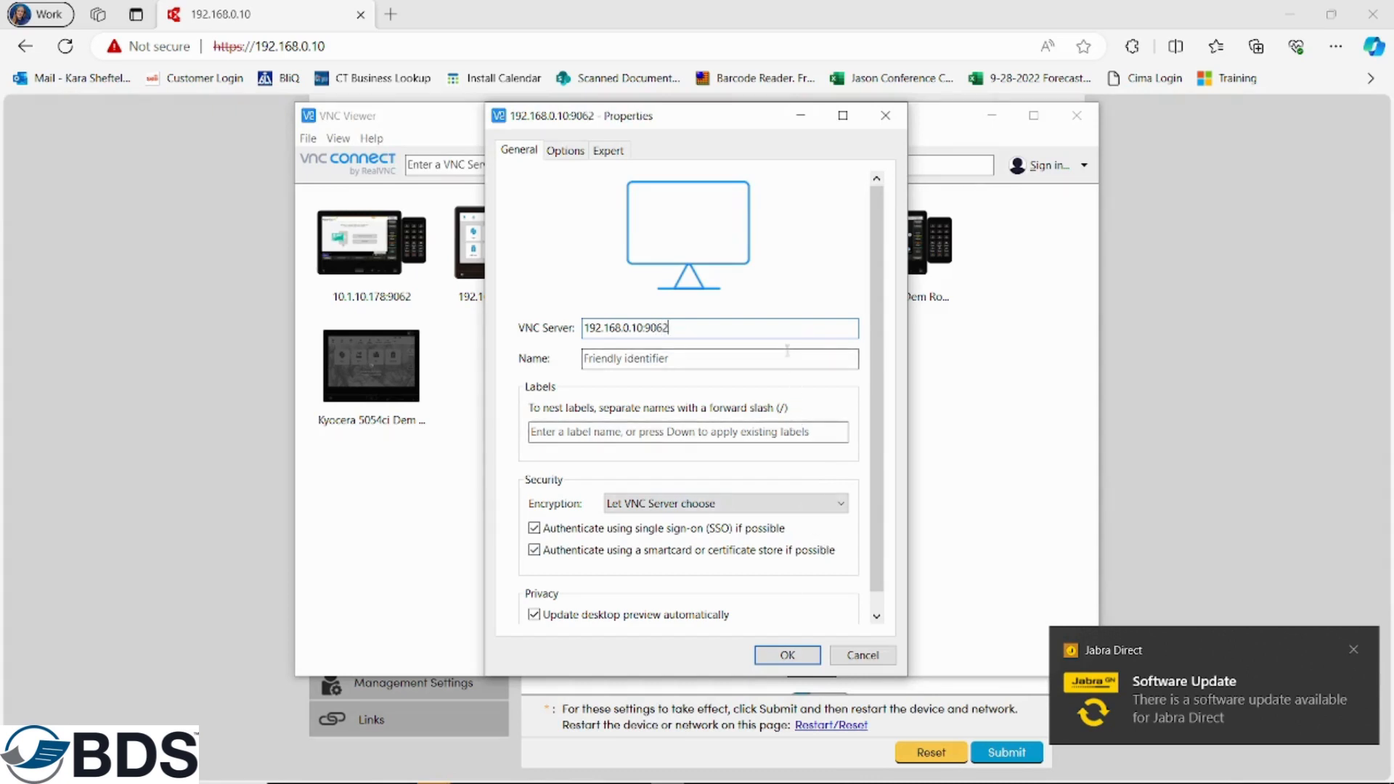
text(K)
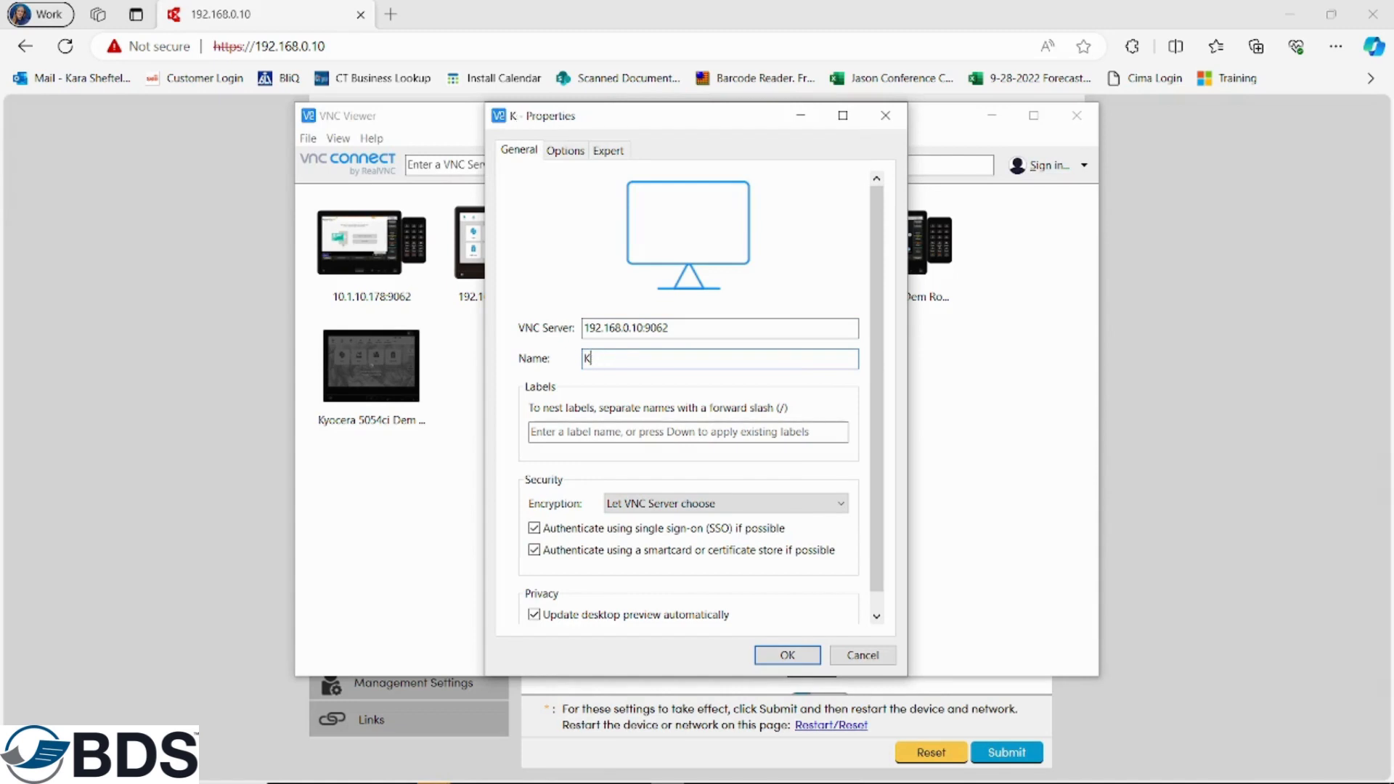
text(ara Home)
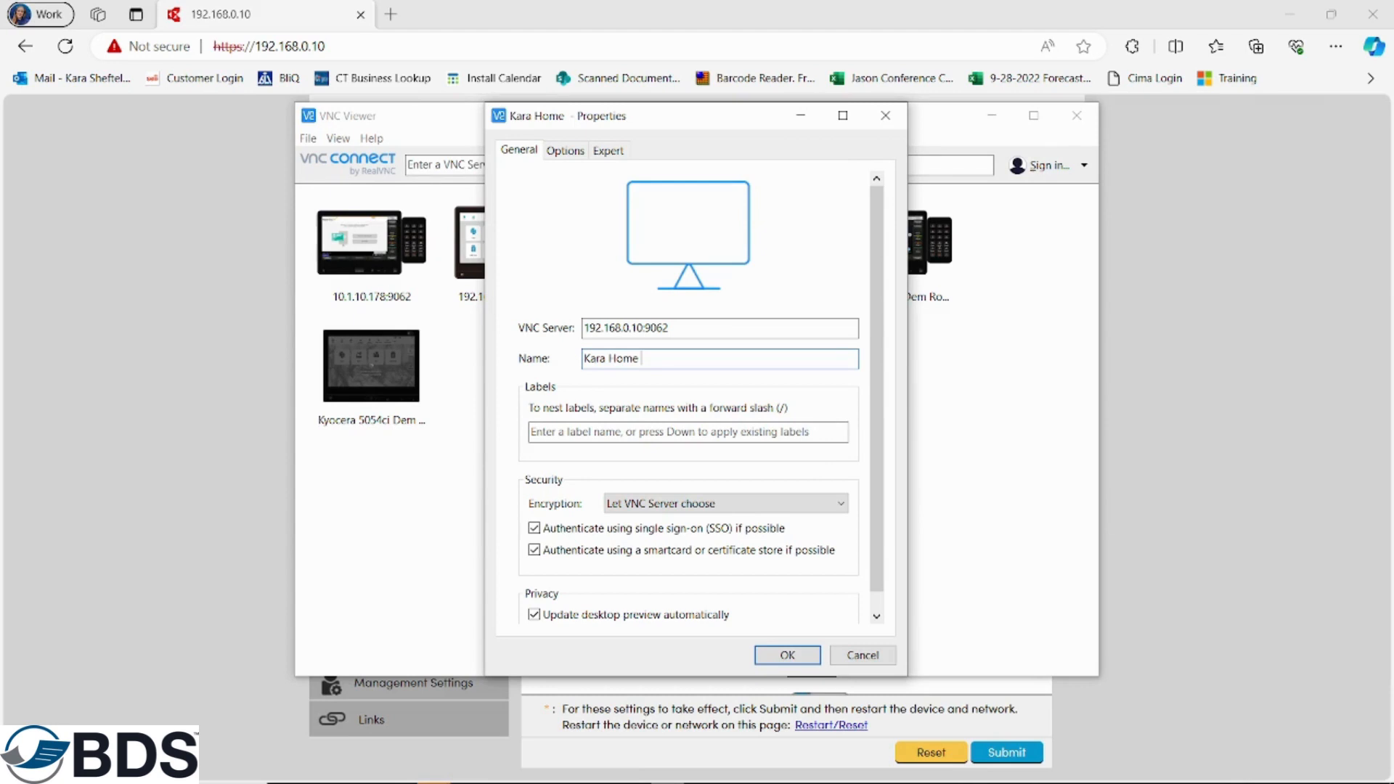
text(Kyocera)
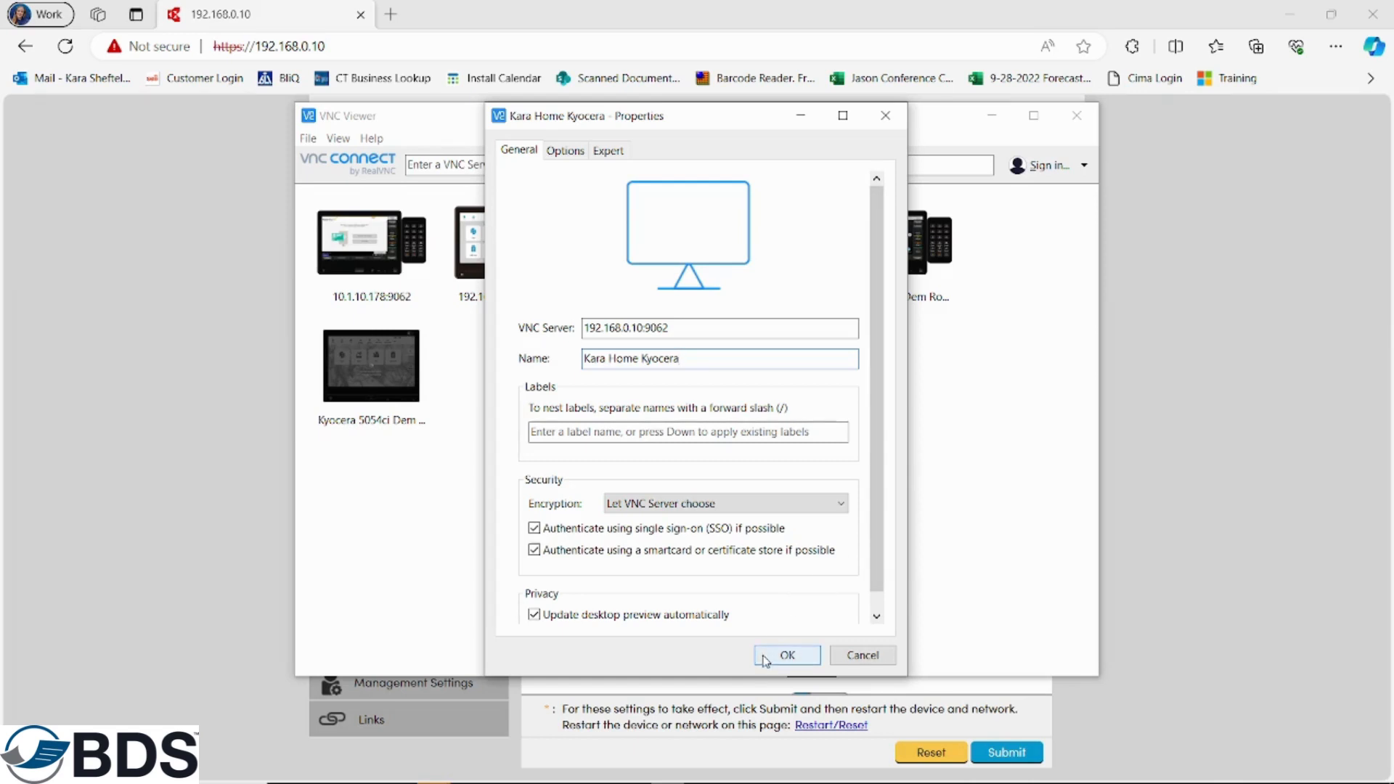
click(787, 656)
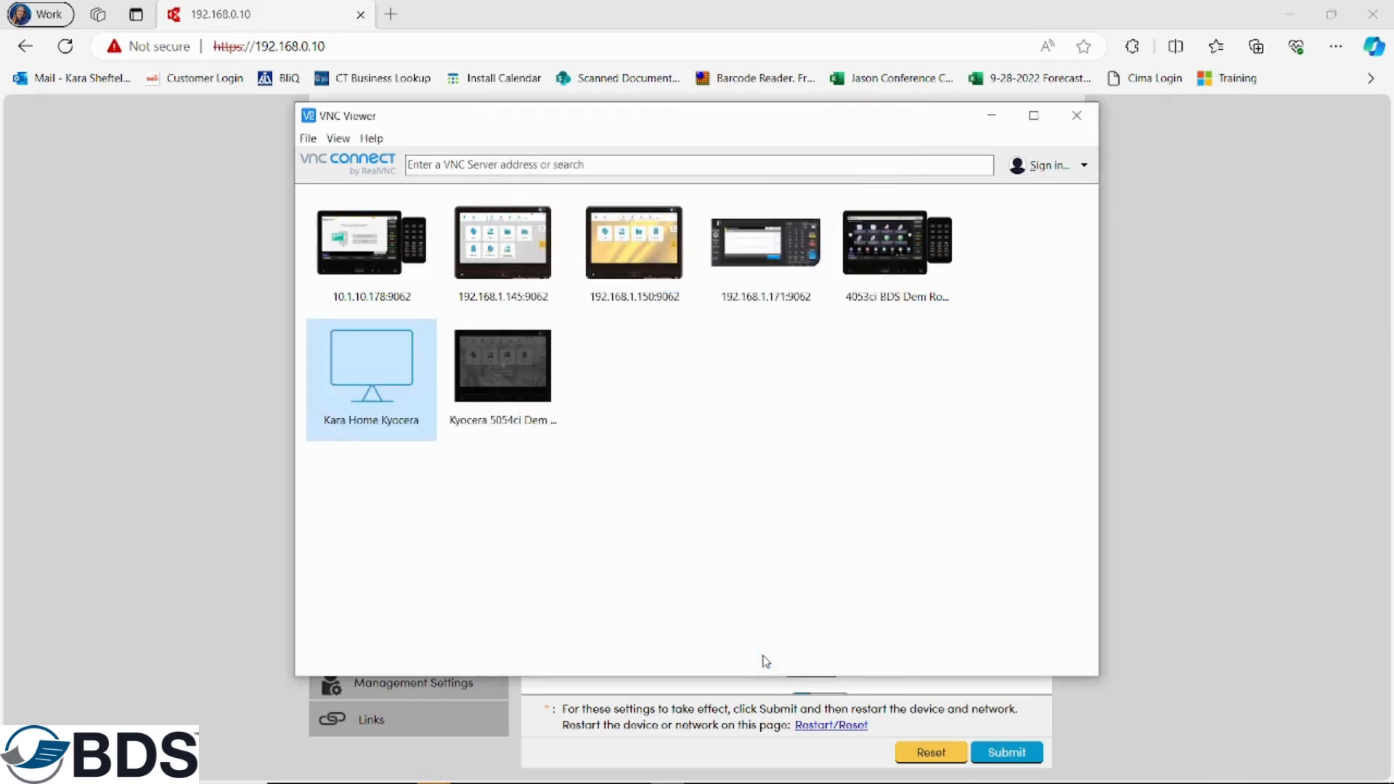
mouse_move(353, 476)
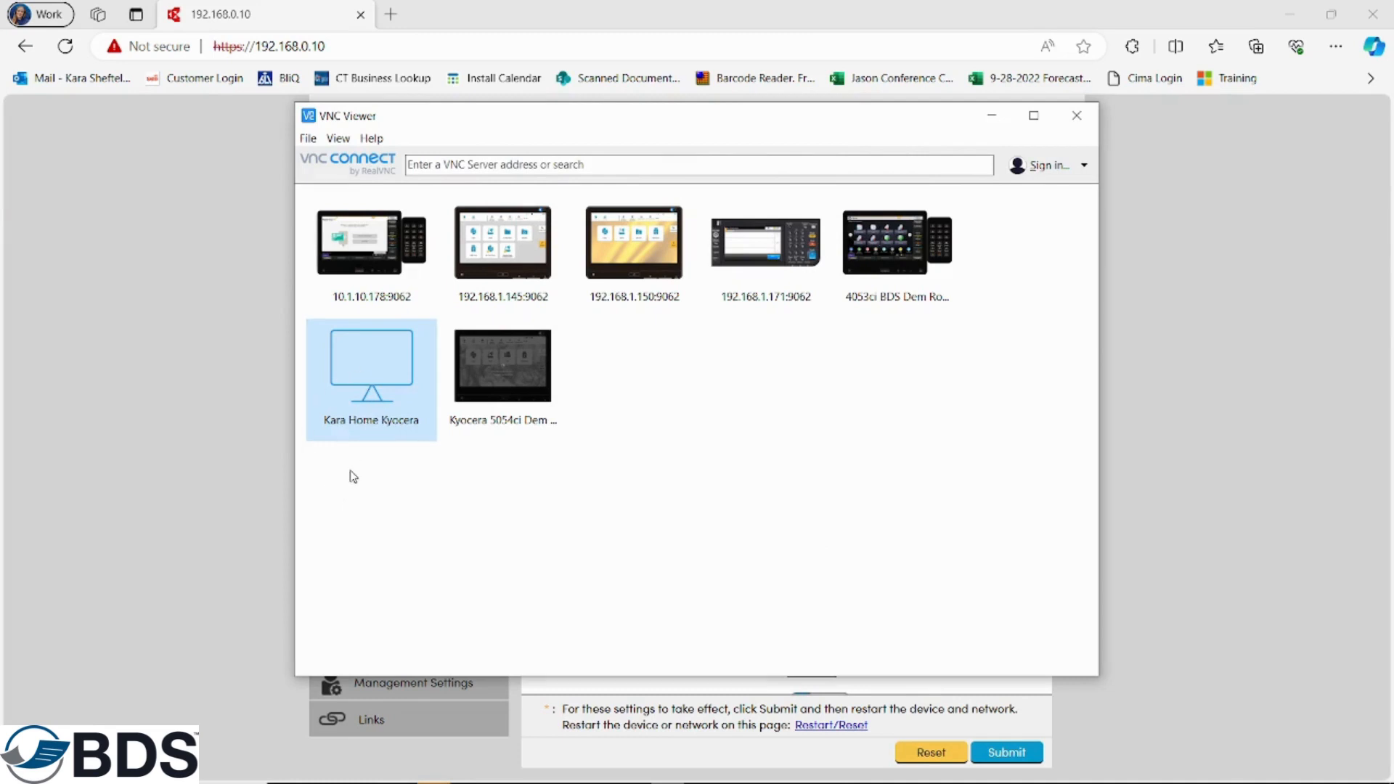
mouse_move(347, 381)
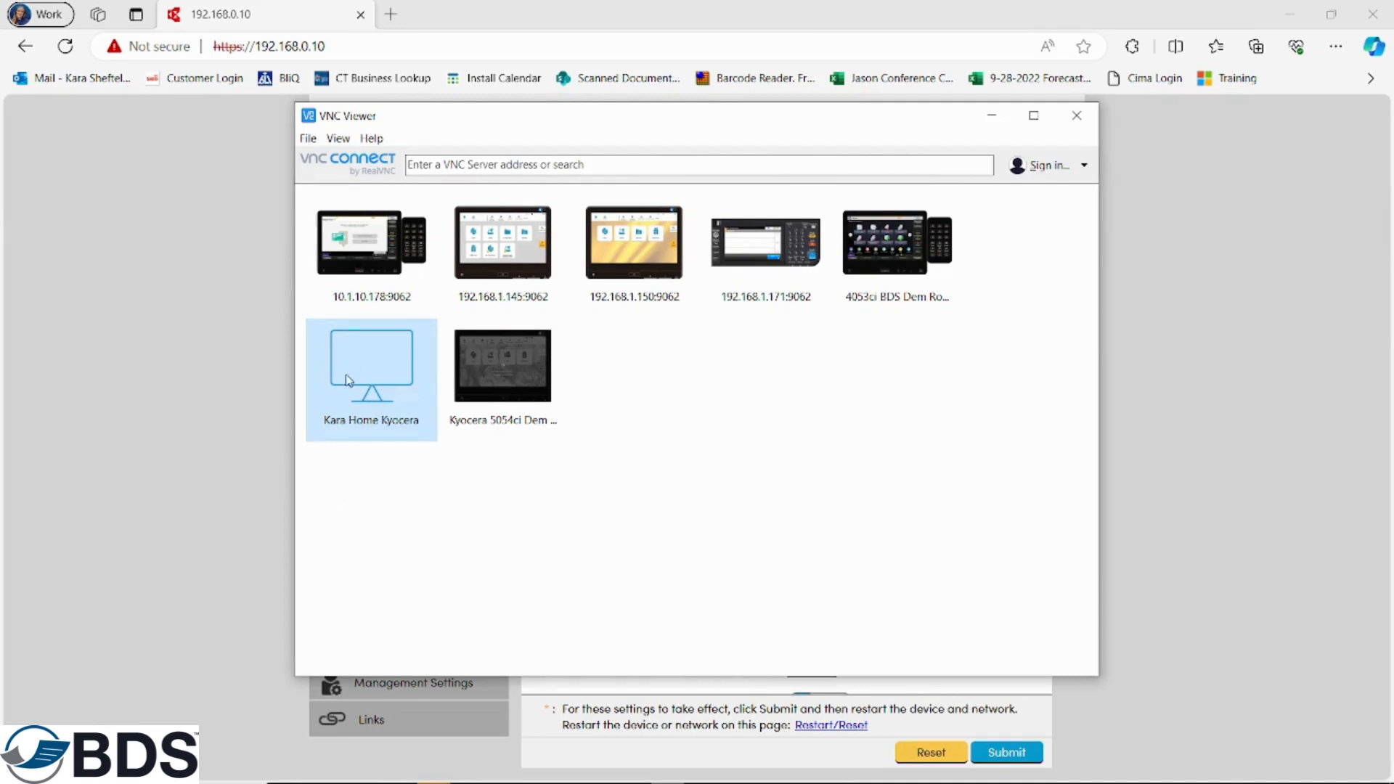
Step: Connect to the Kara Home Kyocera copier from its right-click menu
right_click(350, 379)
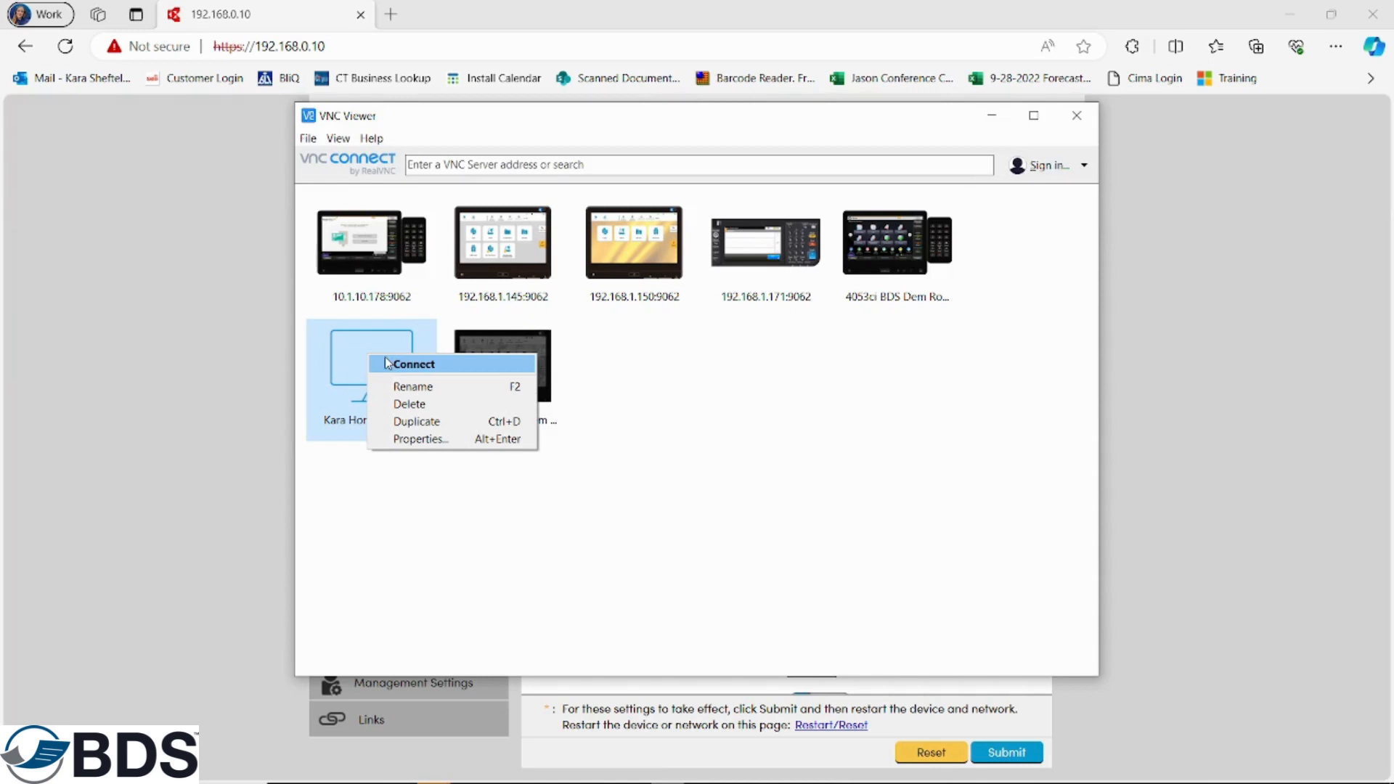
click(412, 364)
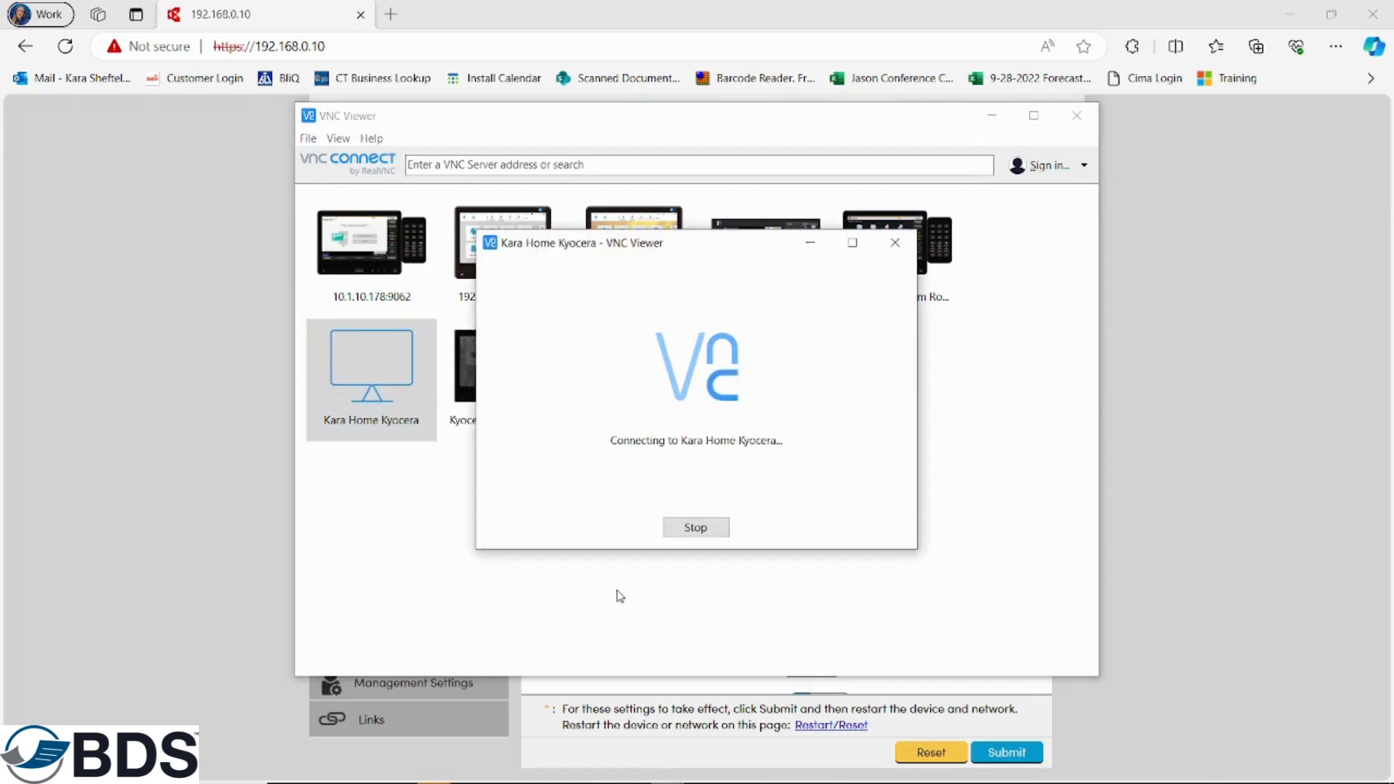